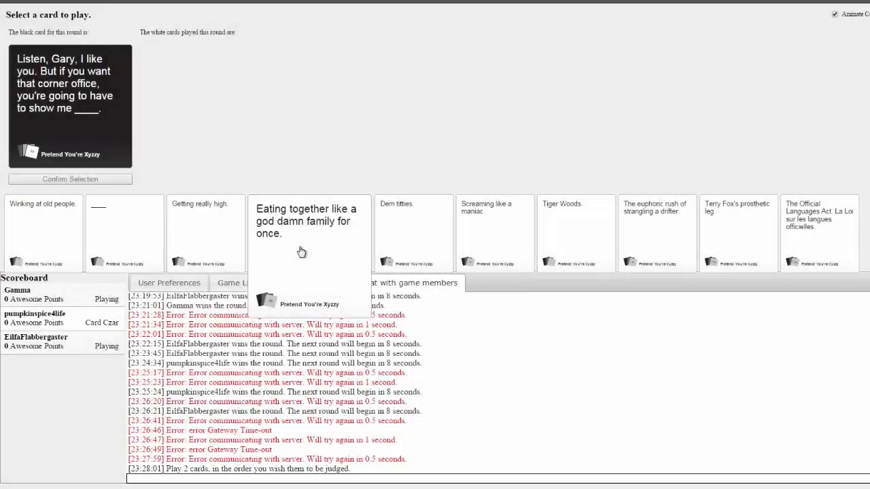
mouse_move(415, 252)
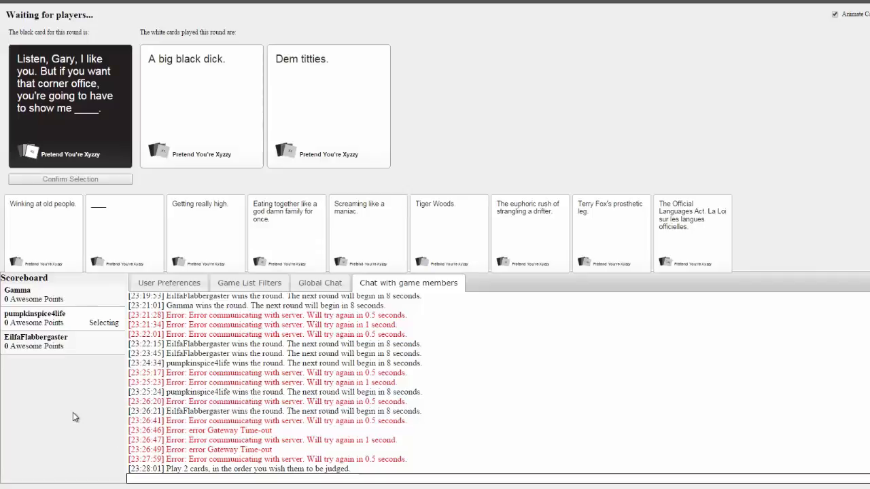
mouse_move(334, 163)
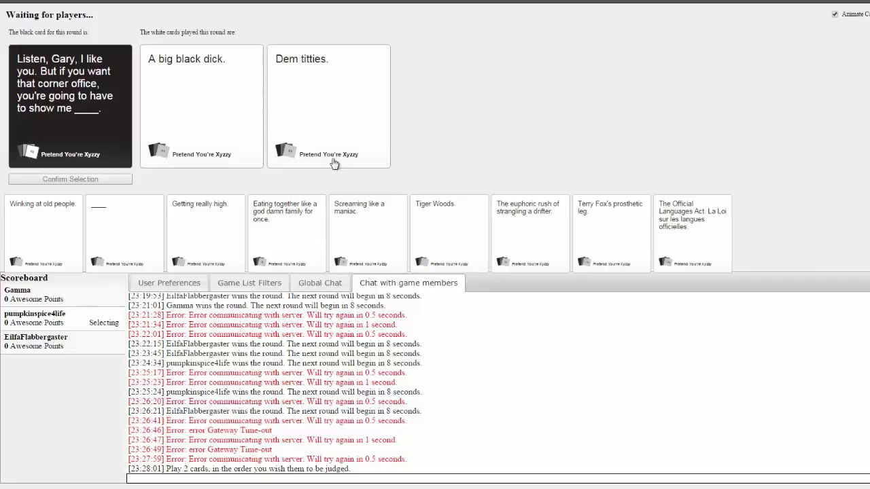
mouse_move(85, 136)
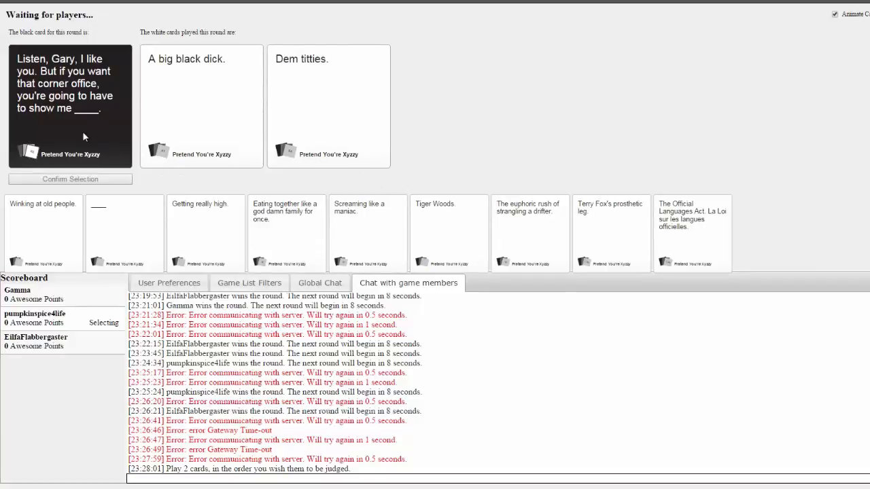
mouse_move(79, 131)
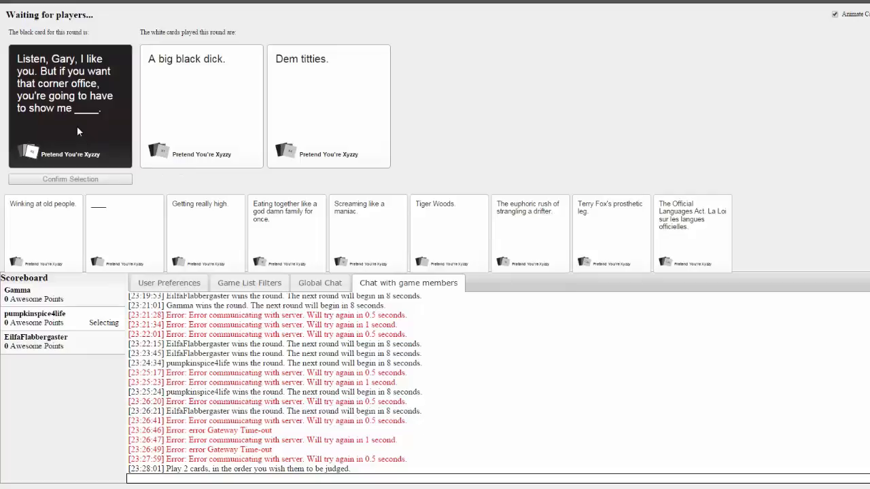
mouse_move(96, 134)
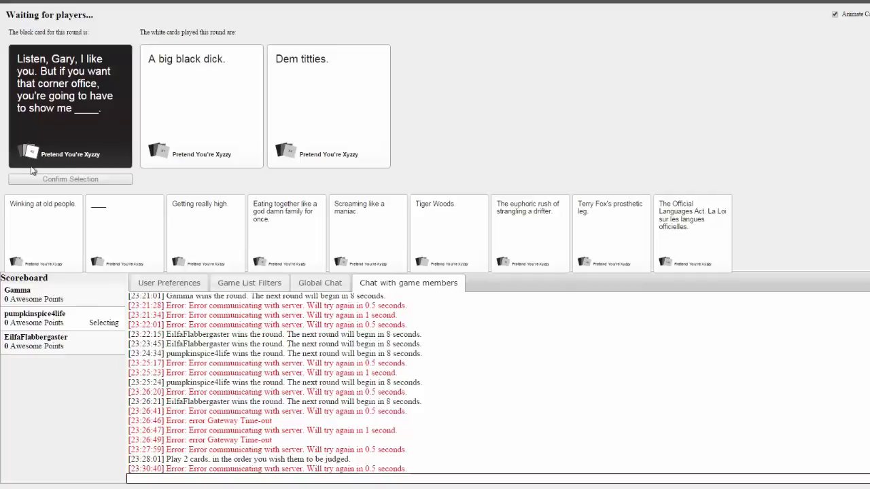
mouse_move(50, 175)
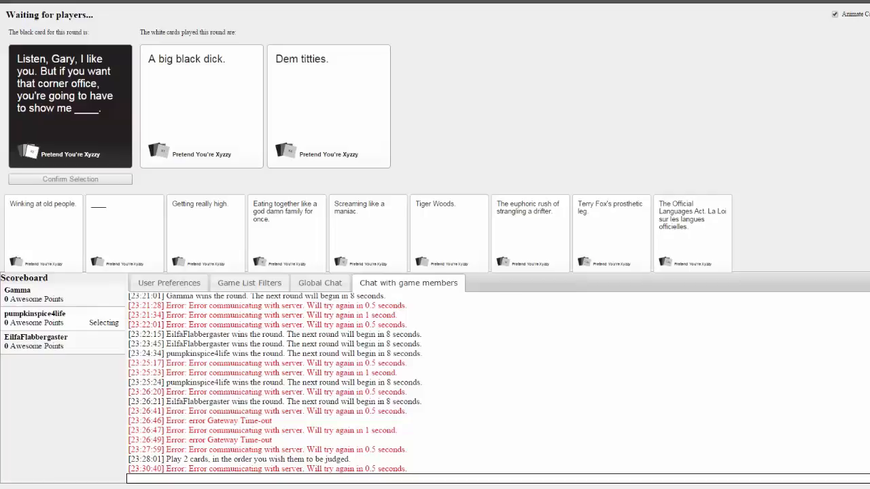
Play 'Dem titties.' as the answer to the corner-office black card
left_click(329, 106)
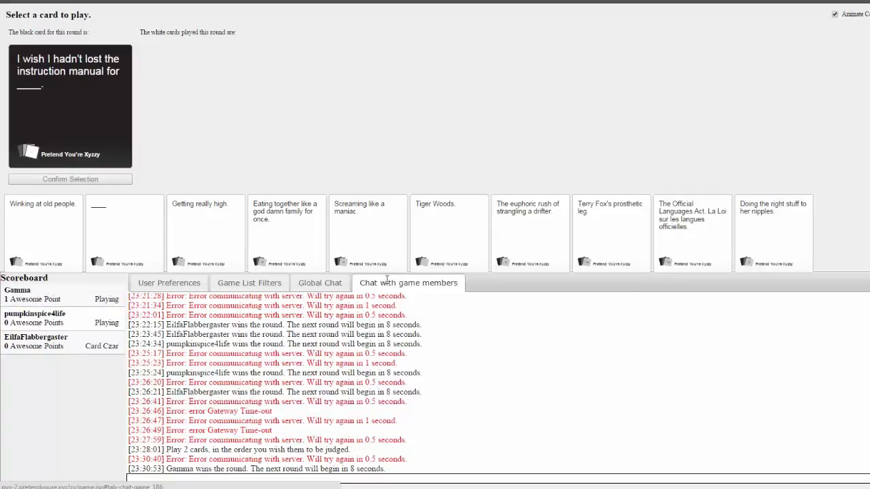
Submit 'Doing the right stuff to her nipples.' for the instruction-manual black card
left_click(772, 231)
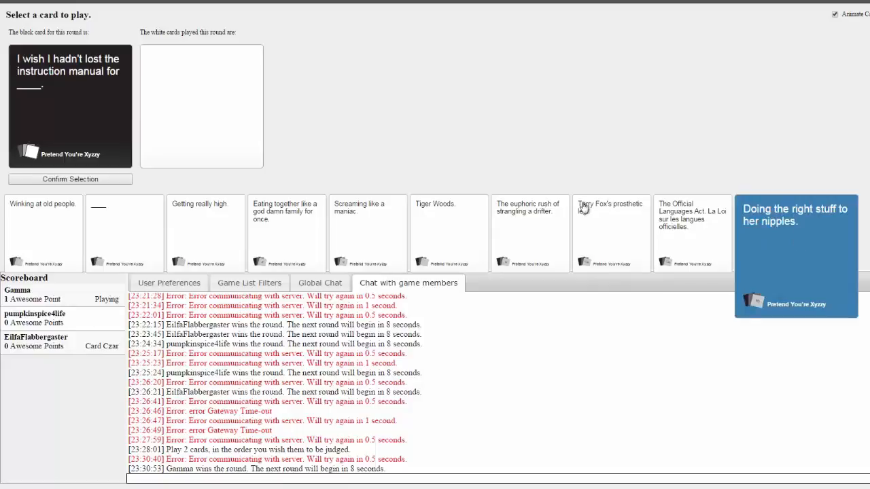
left_click(69, 179)
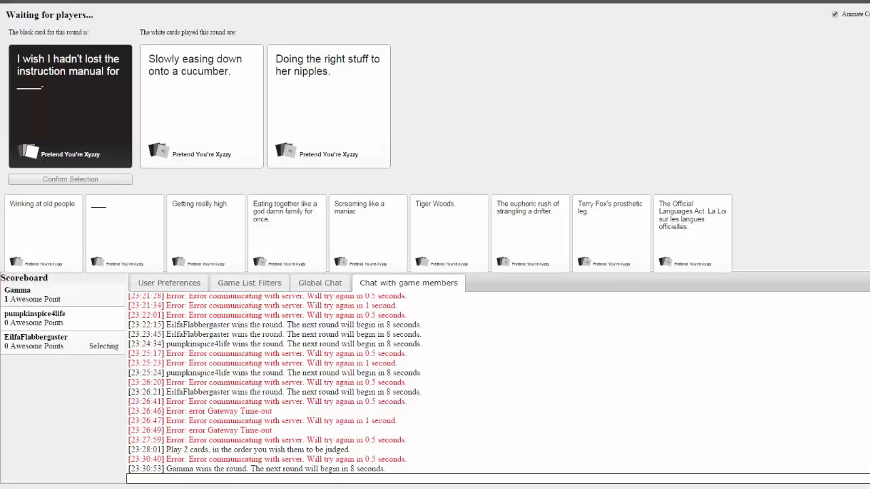
left_click(201, 106)
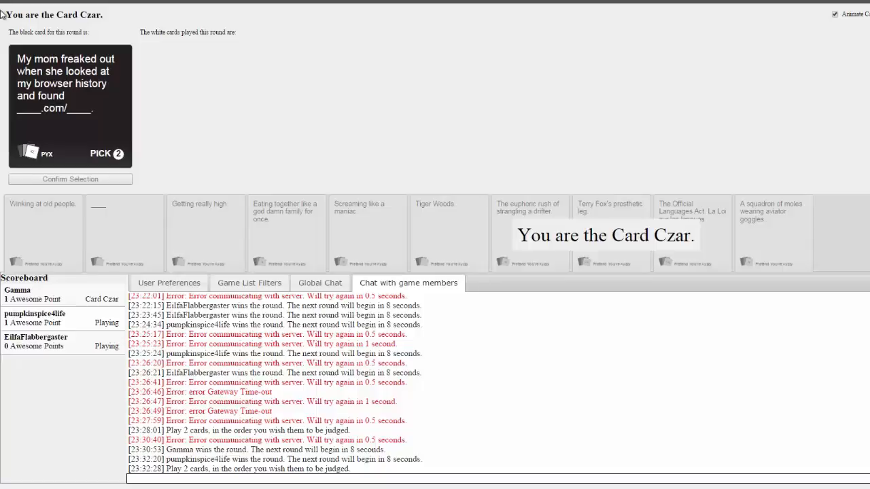
mouse_move(277, 11)
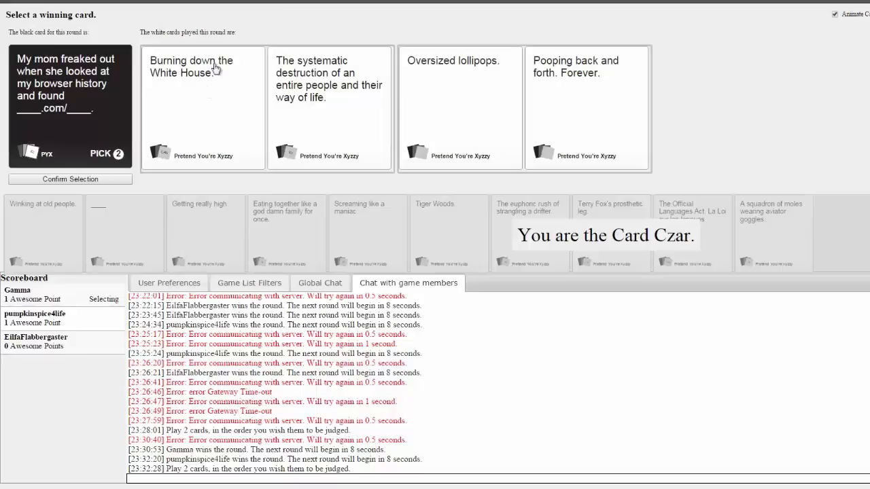
Crown the 'Oversized lollipops.' and 'Pooping back and forth. Forever.' pair as round winner
left_click(585, 109)
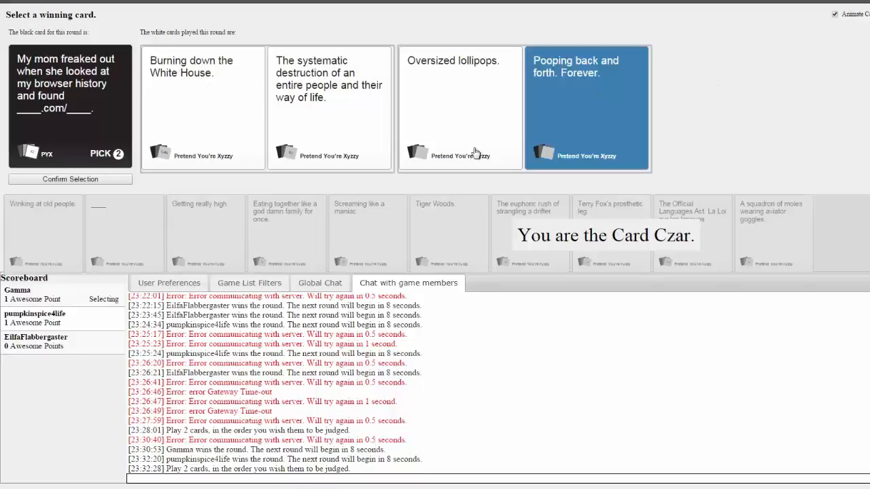
left_click(460, 109)
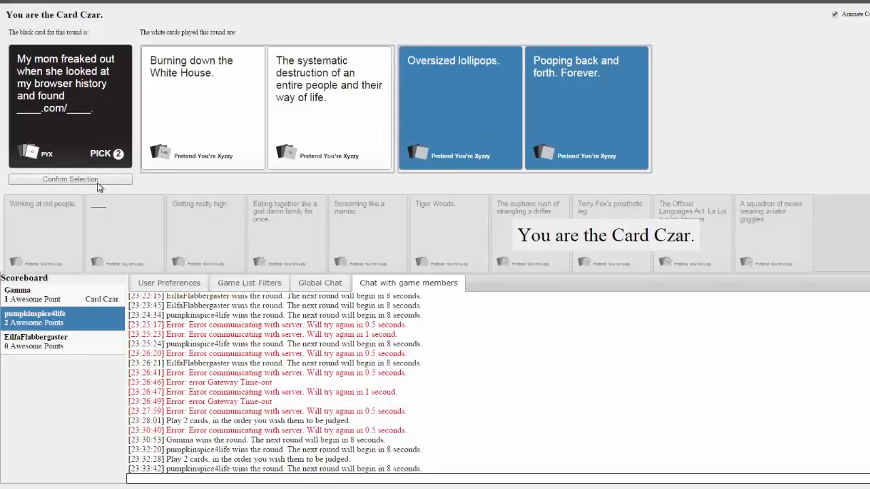
mouse_move(70, 187)
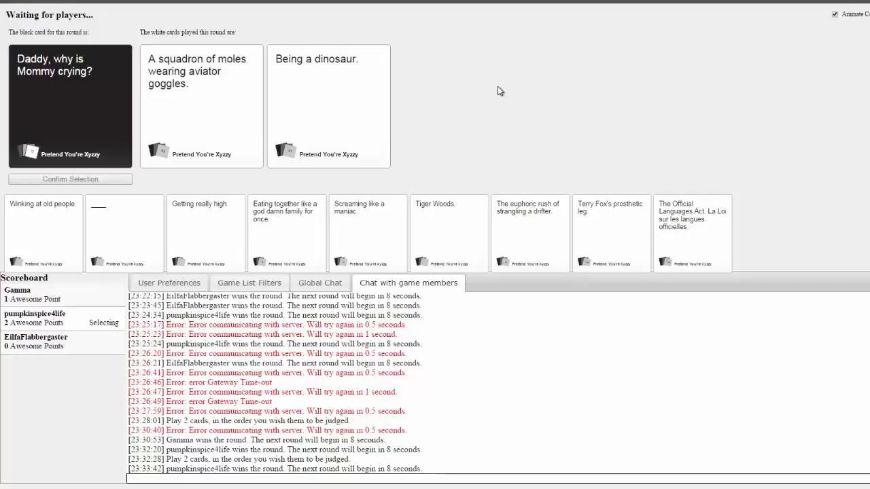
After the dinosaur round, play 'Anal beads.' for the church black card
left_click(201, 105)
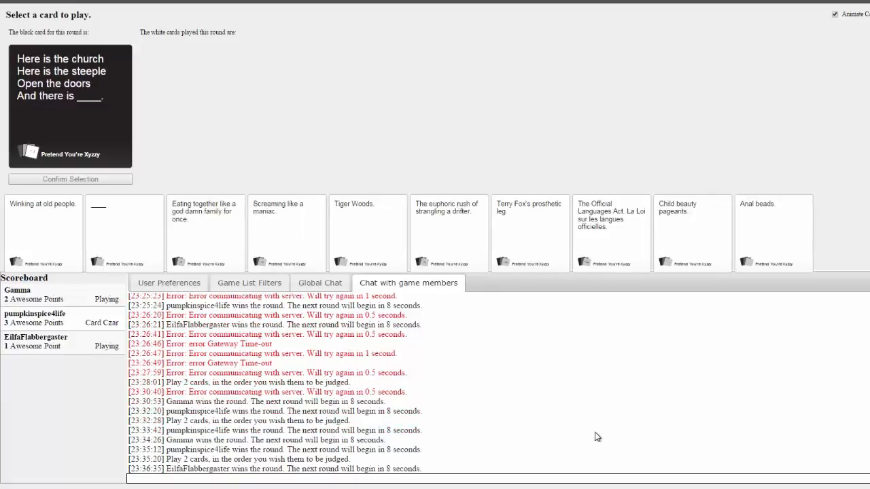
mouse_move(581, 442)
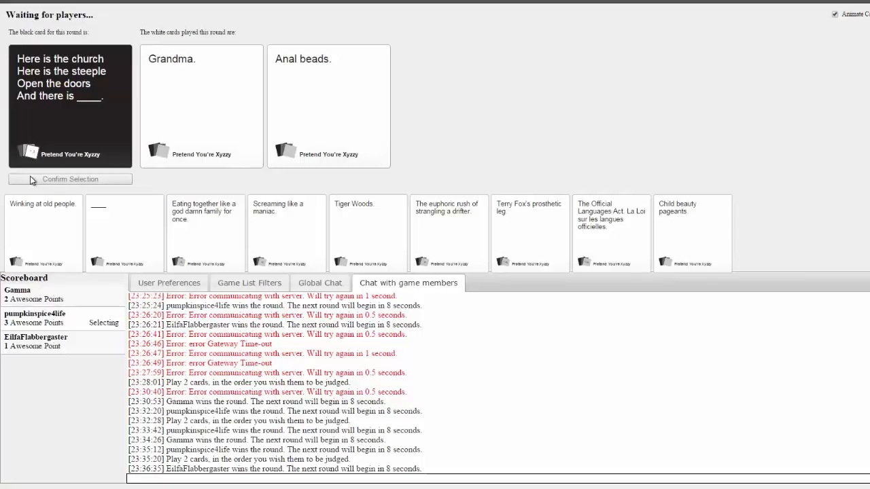
left_click(328, 106)
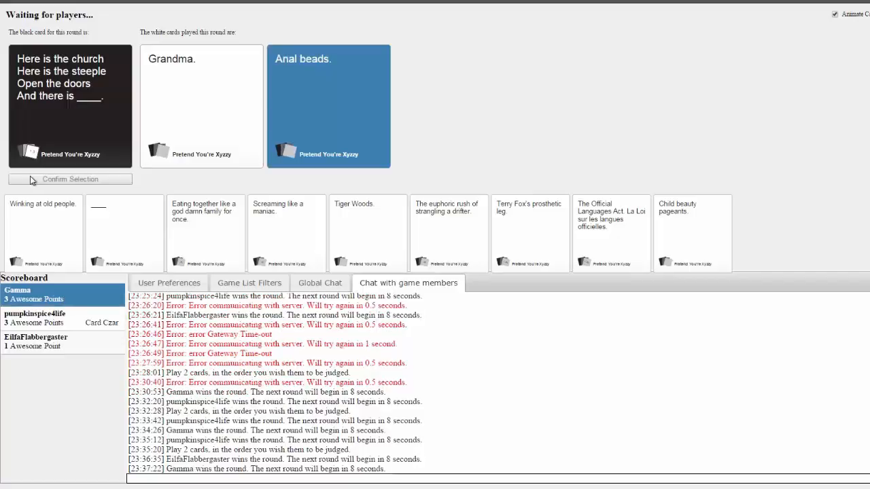
mouse_move(90, 127)
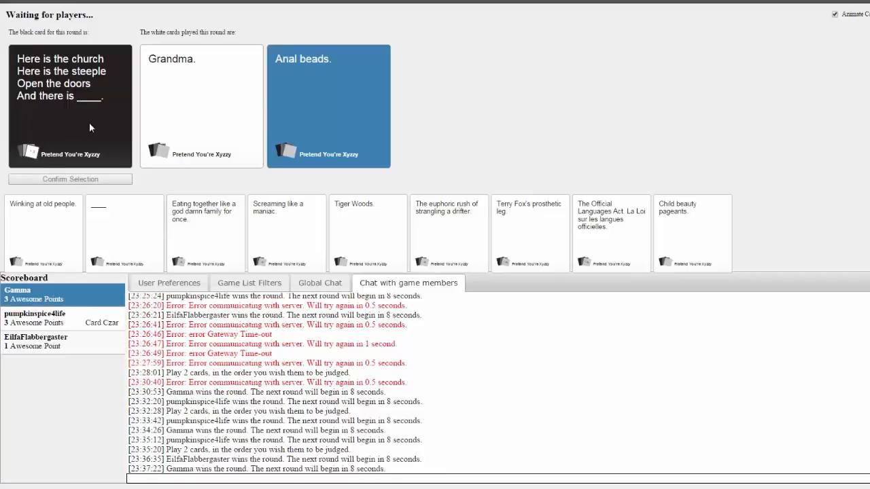
mouse_move(2, 187)
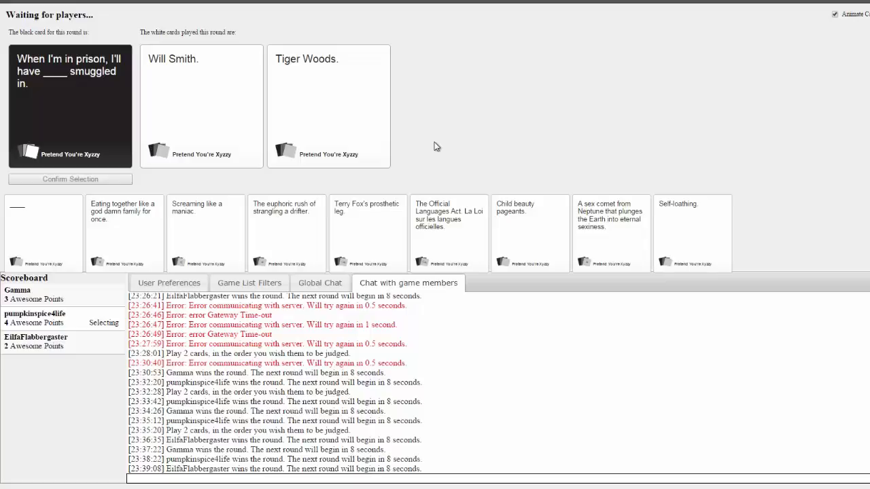
Play 'Tiger Woods.' for the prison card and play until a player reaches five points
left_click(328, 105)
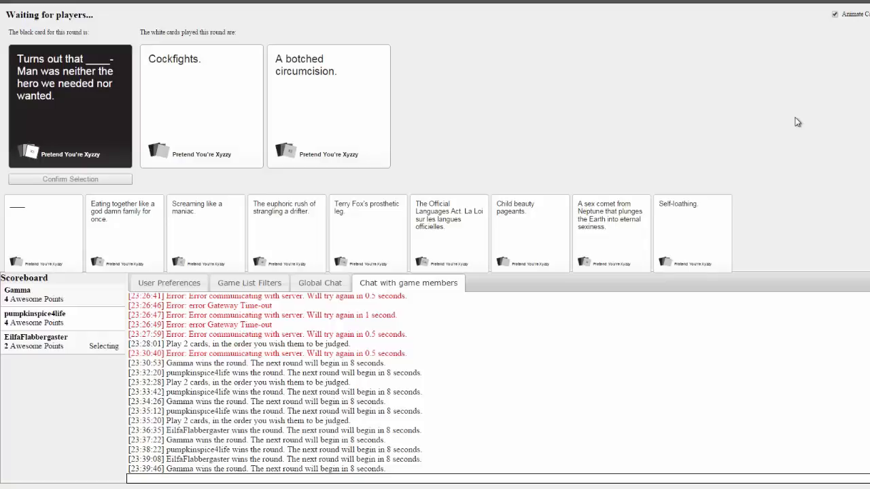
left_click(329, 106)
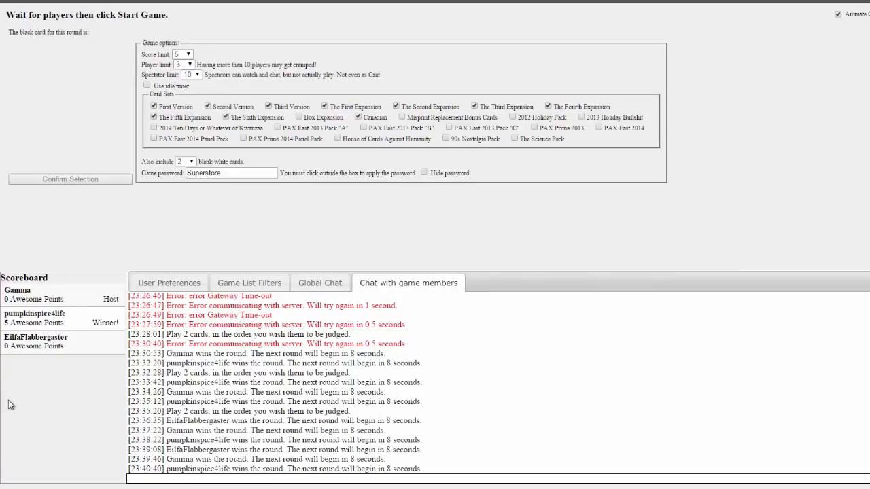
Set the winning score limit to 10 and award the Sean Penn round
left_click(192, 64)
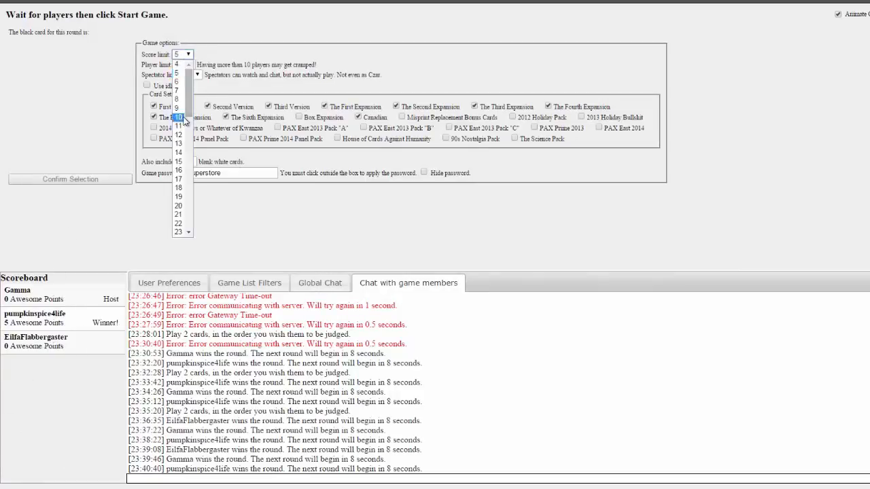
left_click(178, 117)
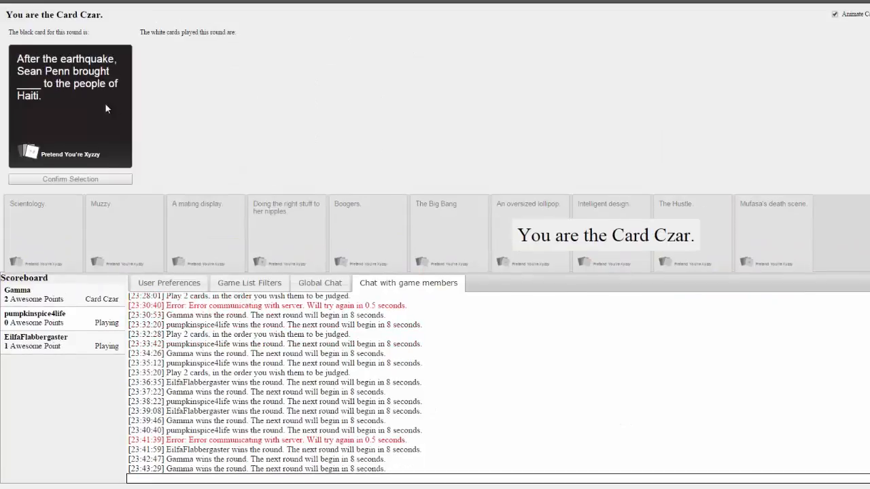
mouse_move(328, 144)
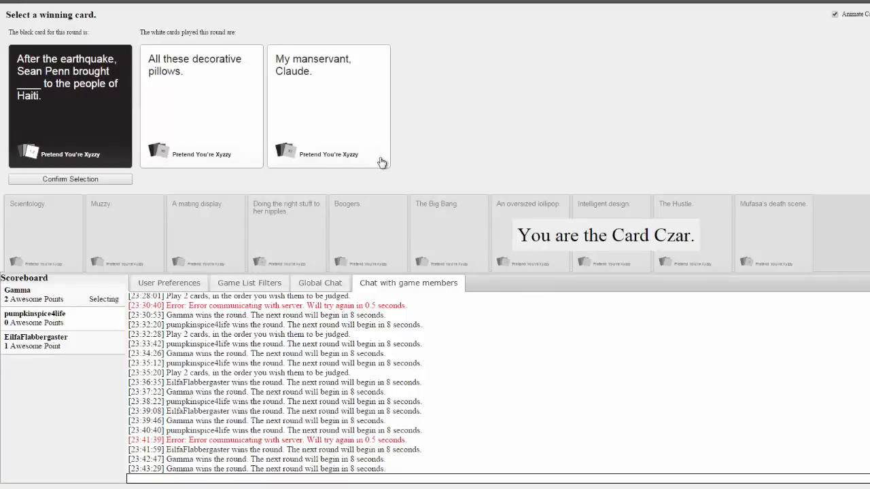
left_click(201, 106)
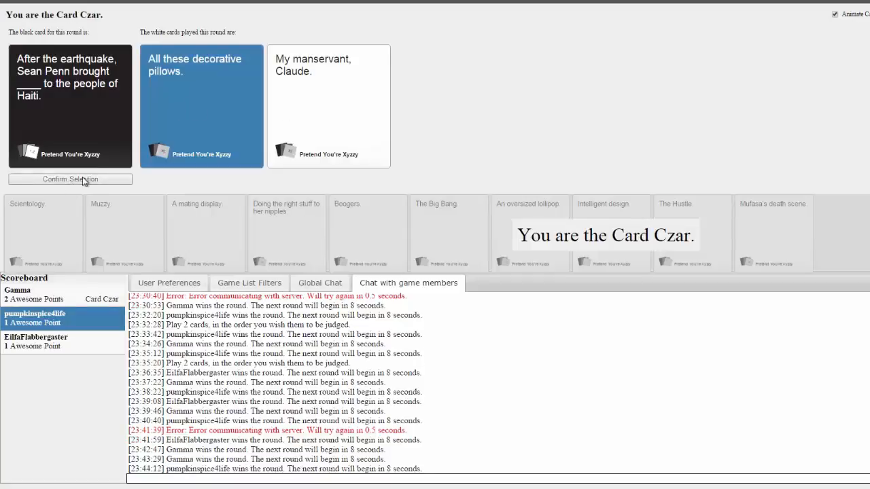
mouse_move(766, 156)
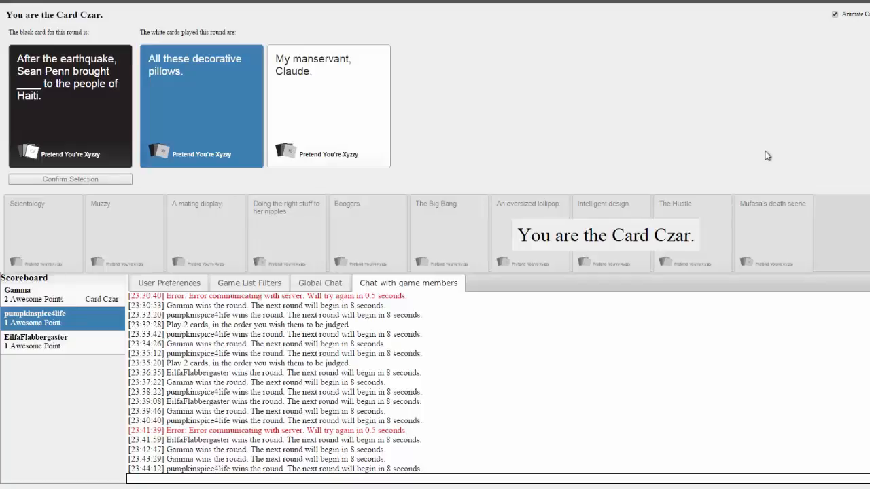
mouse_move(216, 73)
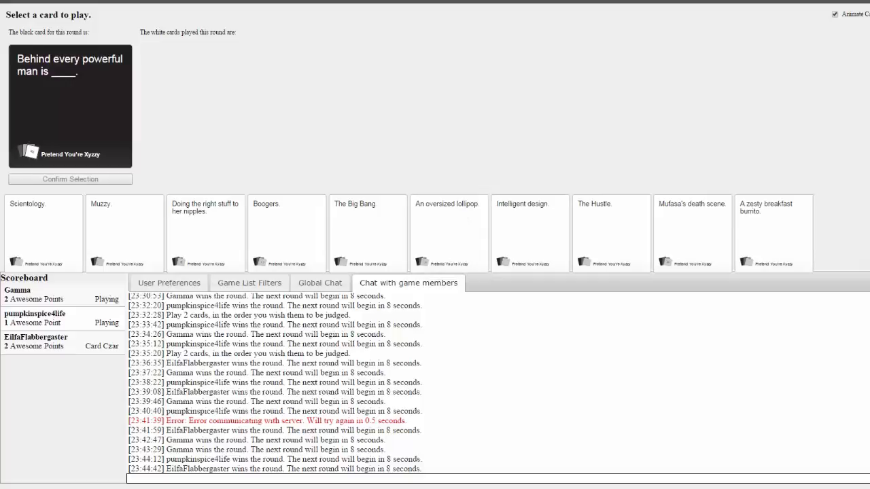
Play 'Boogers.' for the Behind every powerful man black card
left_click(286, 233)
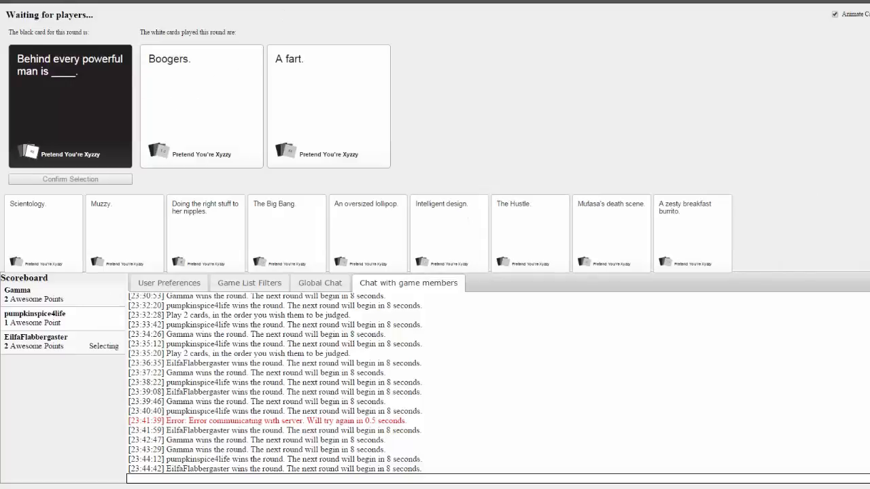
mouse_move(281, 13)
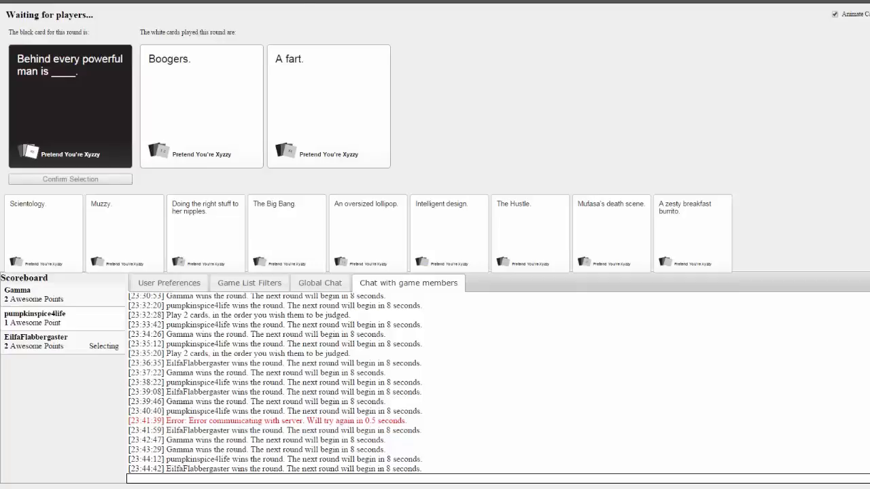
left_click(328, 106)
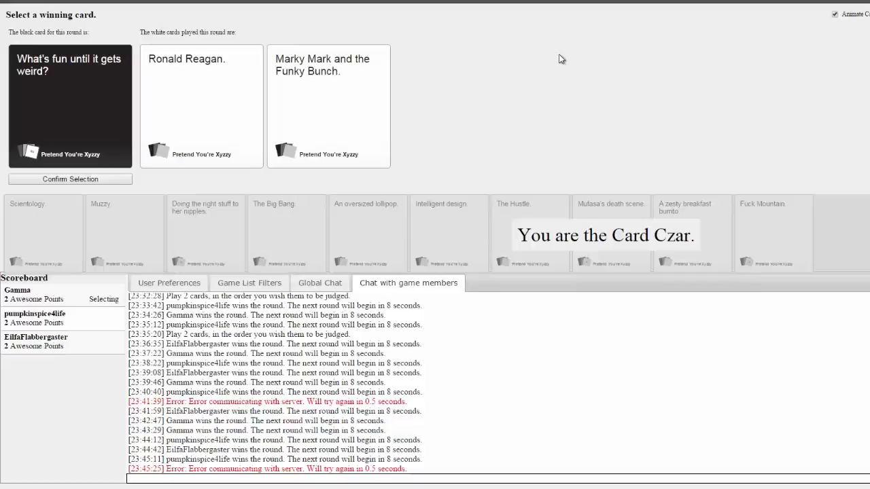
Crown 'Marky Mark and the Funky Bunch', then play 'Fuck Mountain.' for World War IV
left_click(329, 106)
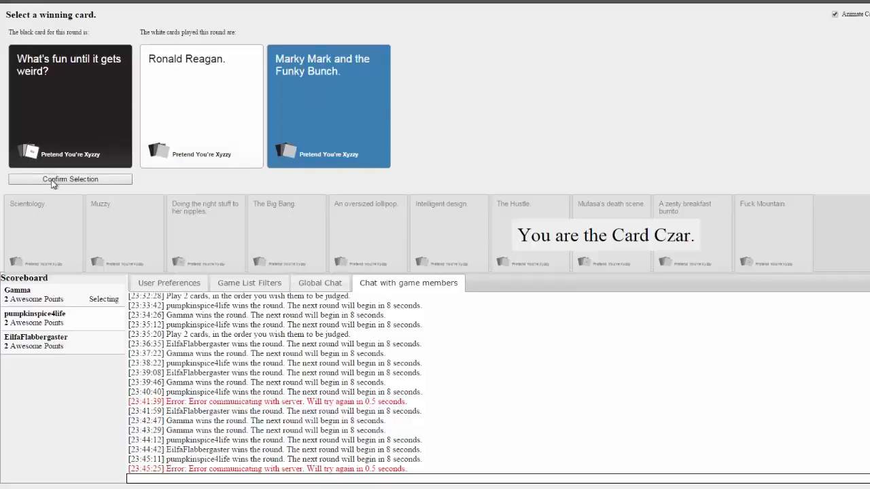
left_click(69, 179)
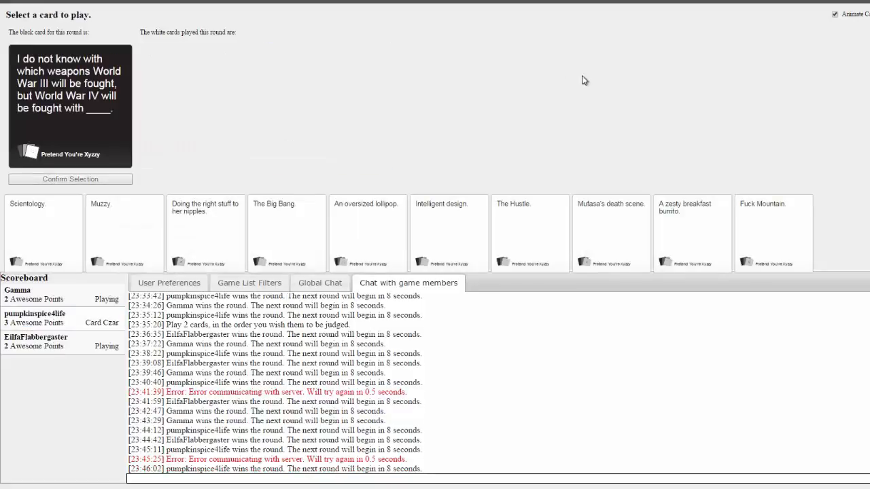
mouse_move(606, 70)
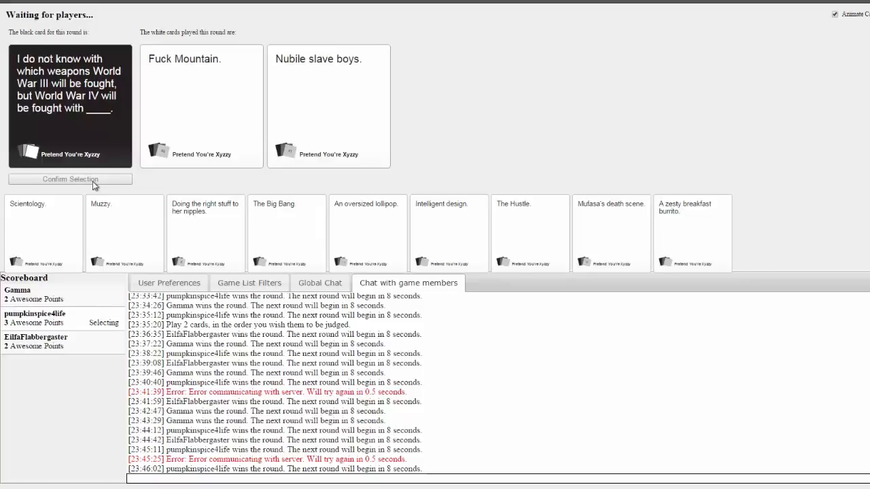
left_click(328, 106)
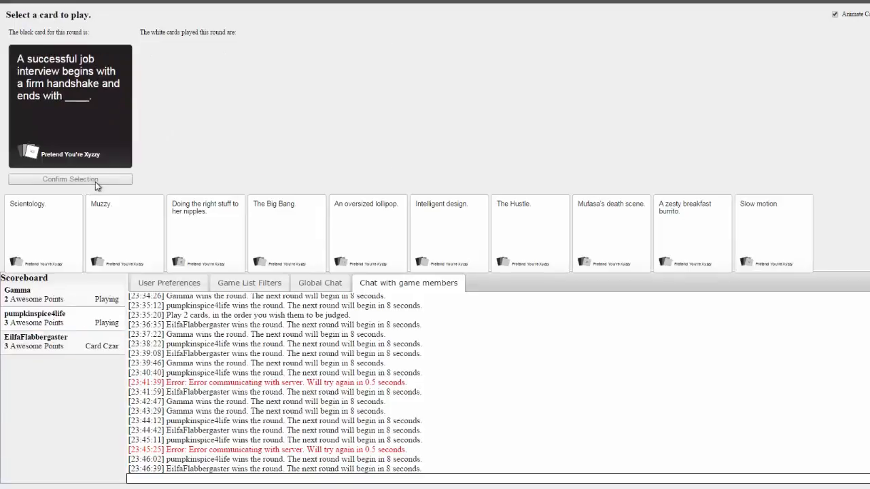
mouse_move(527, 135)
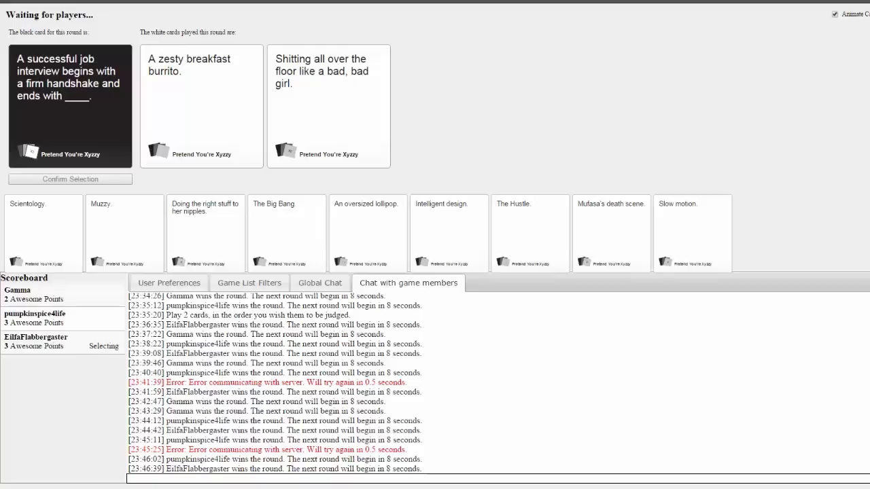
Play 'A zesty breakfast burrito.' for the job interview, then 'An oversized lollipop.'
left_click(329, 106)
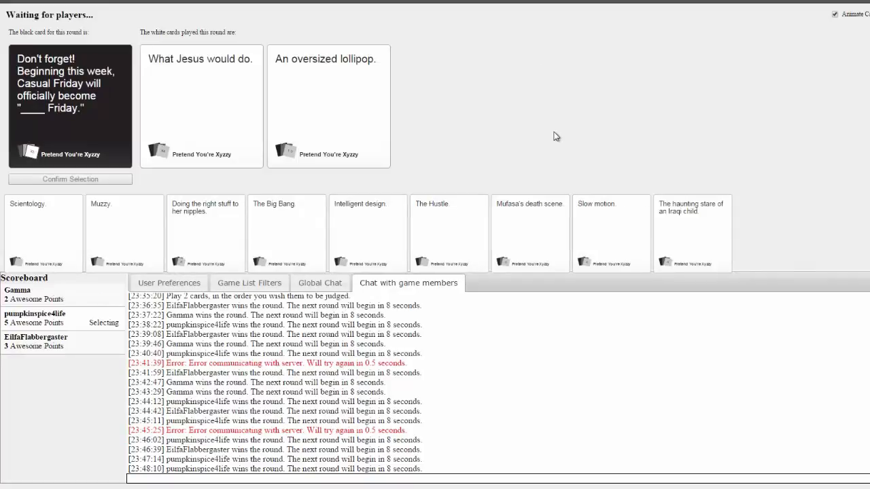
left_click(201, 105)
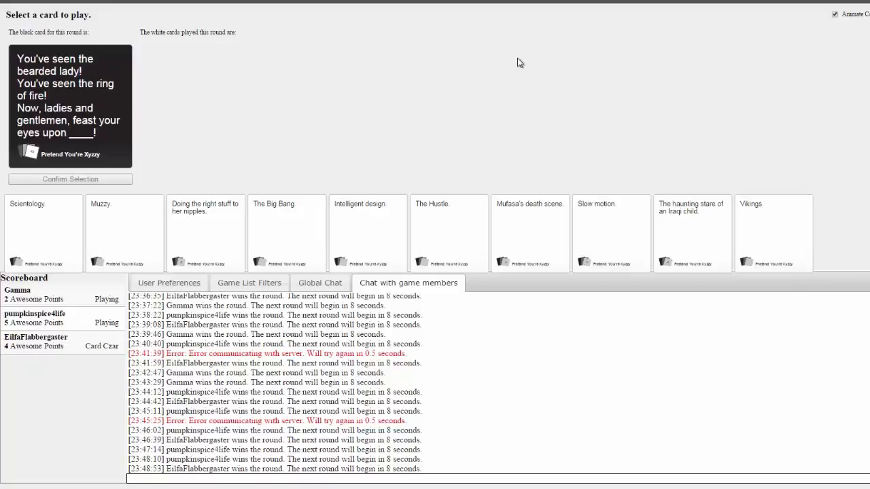
mouse_move(742, 128)
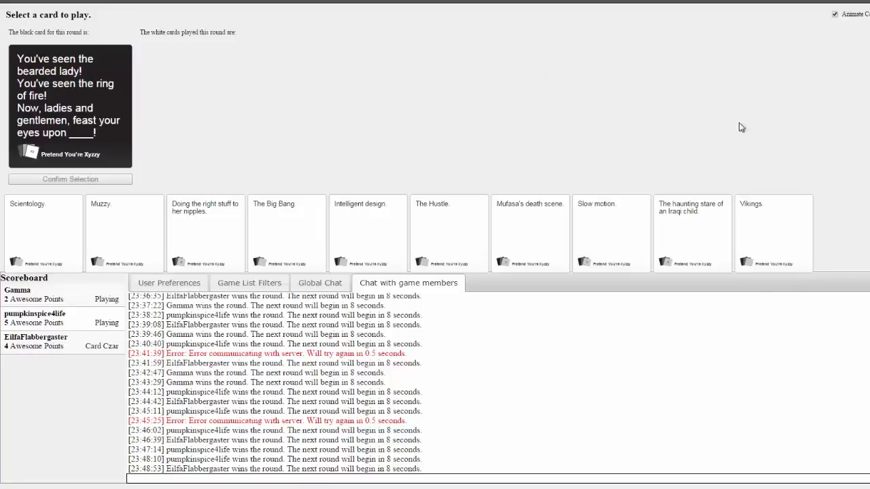
Play 'Doing the right stuff to her nipples.' for the bearded lady, then 'MechaHitler.' for Mexico
left_click(205, 234)
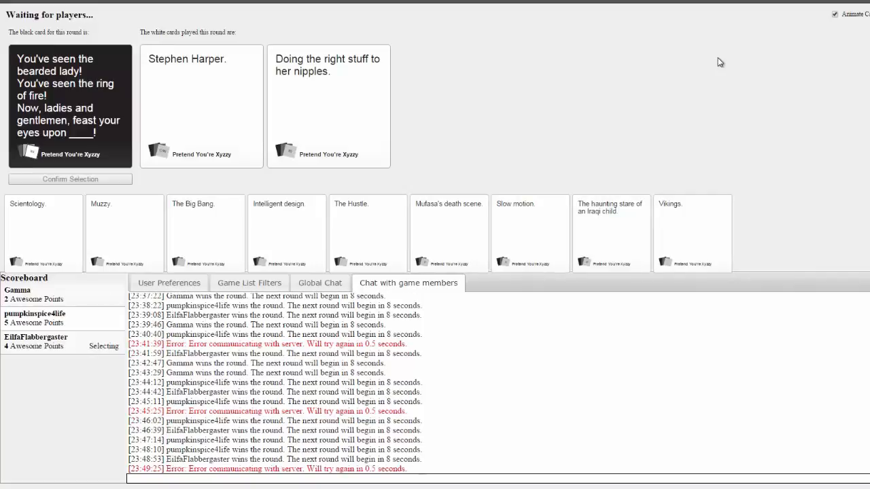
left_click(329, 106)
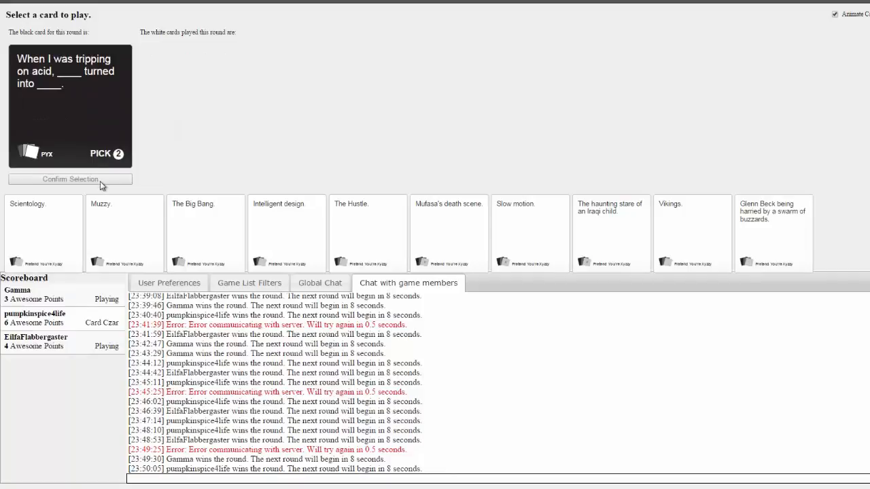
left_click(70, 179)
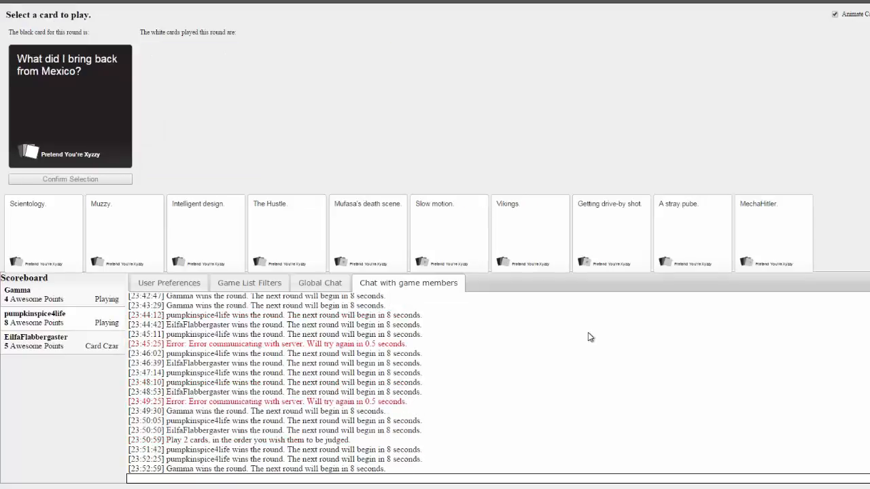
left_click(70, 179)
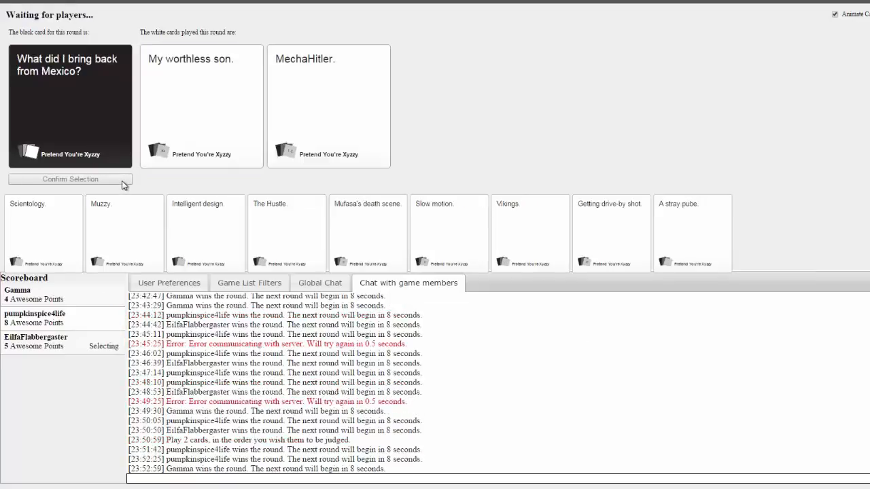
mouse_move(561, 137)
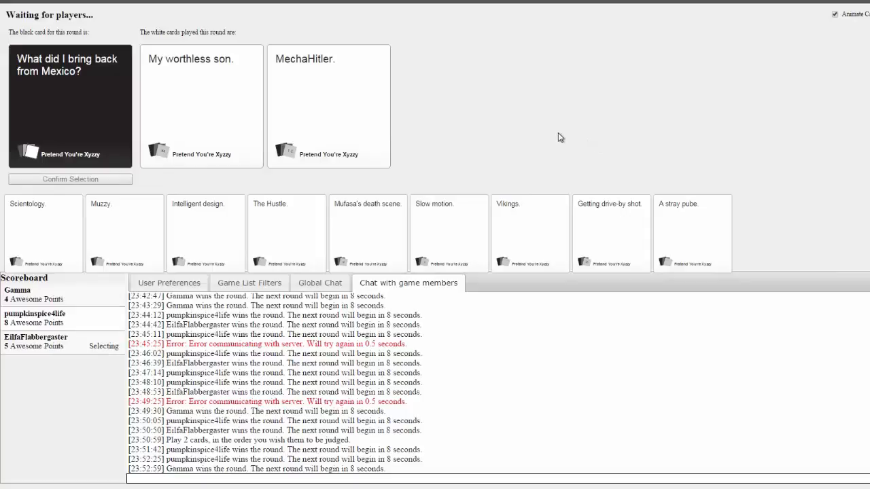
mouse_move(556, 142)
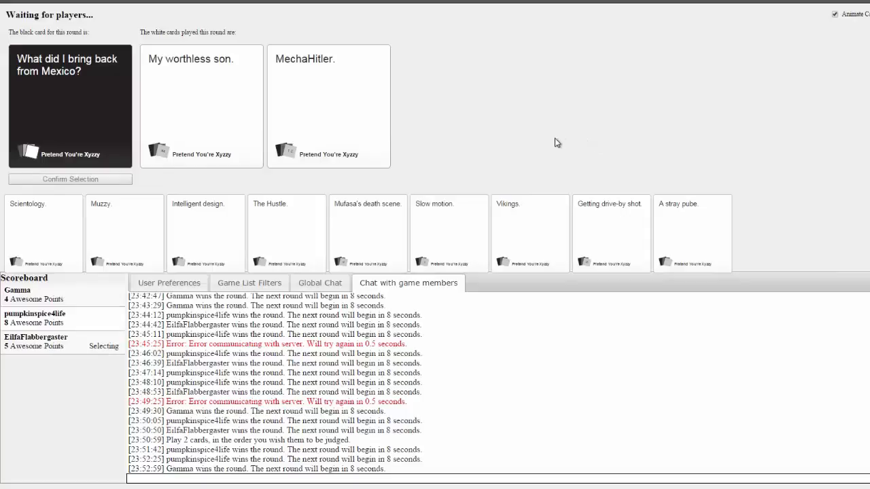
left_click(201, 106)
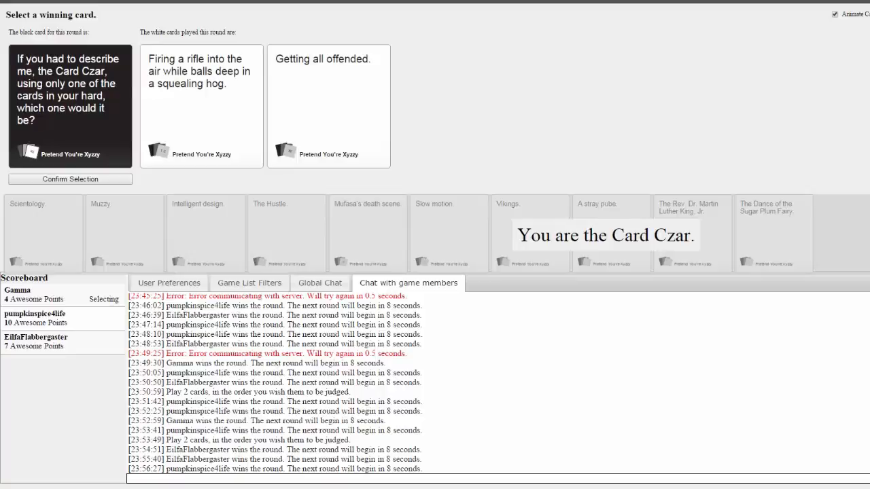
mouse_move(97, 156)
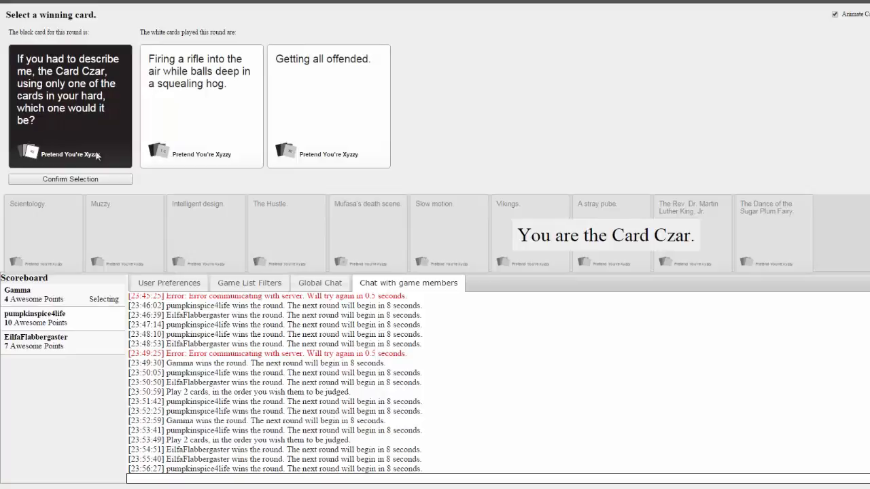
Submit white-card answers in two rounds while another player is Card Czar
left_click(201, 105)
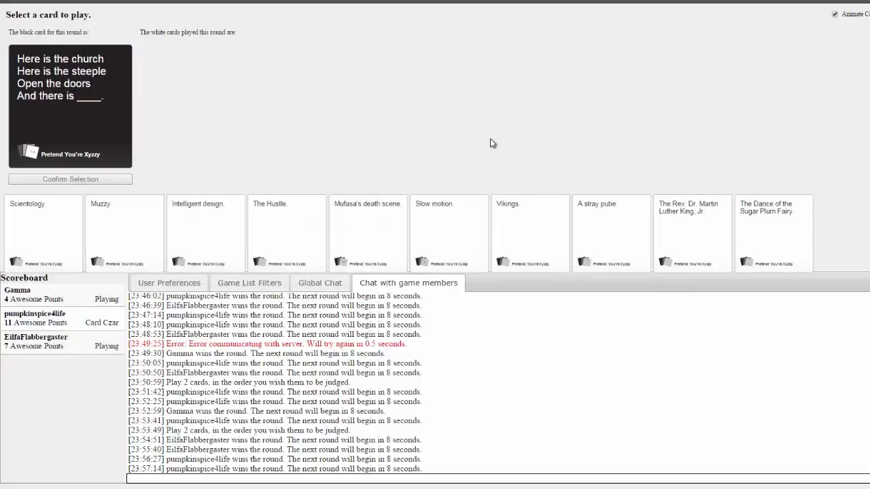
mouse_move(675, 152)
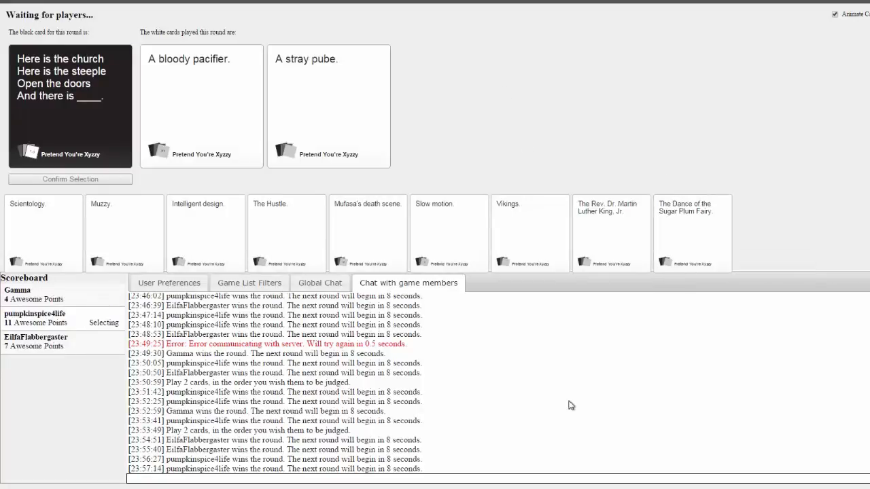
mouse_move(567, 376)
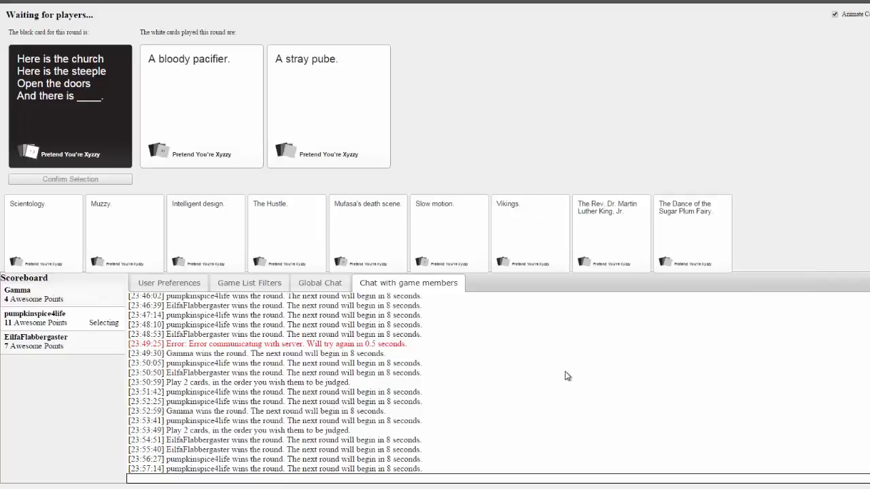
left_click(329, 105)
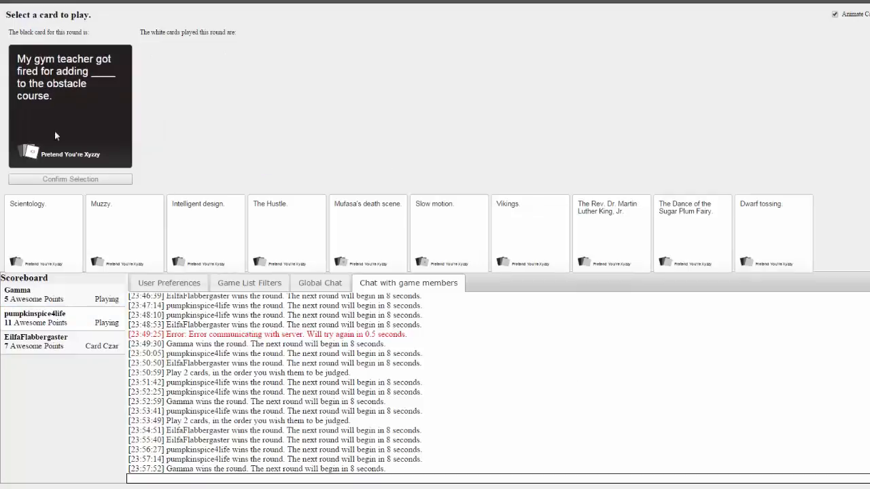
mouse_move(124, 130)
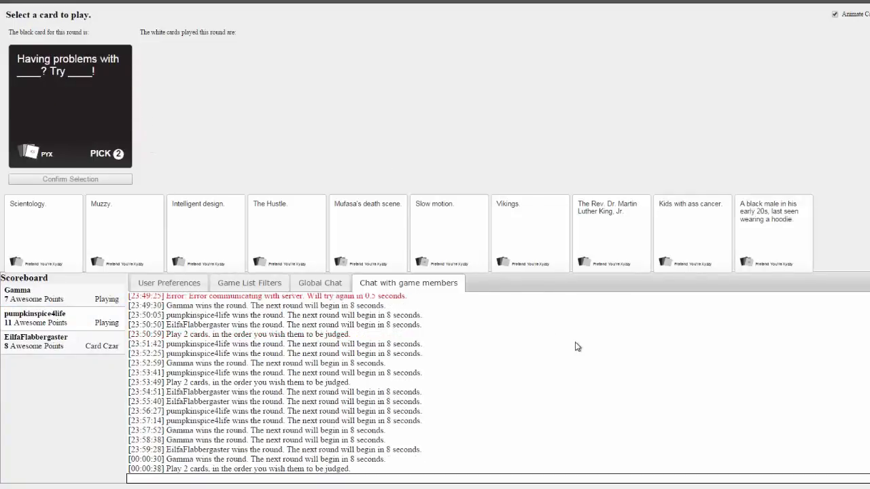
mouse_move(862, 265)
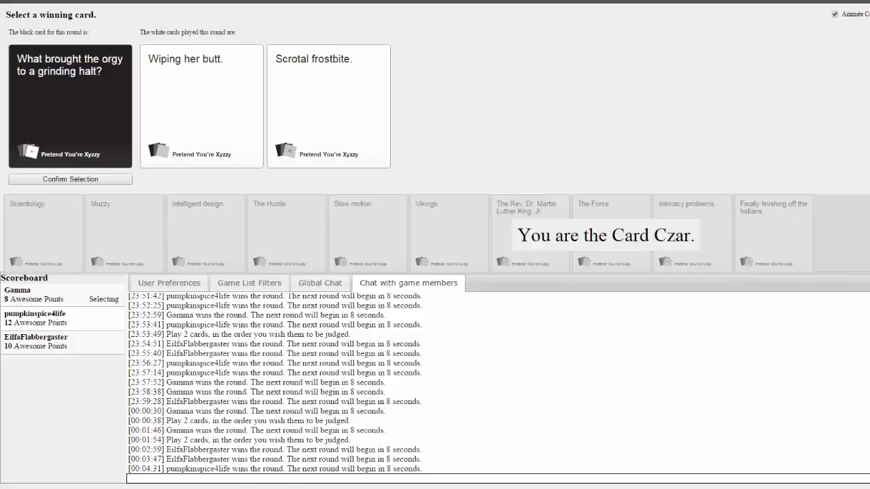
mouse_move(168, 165)
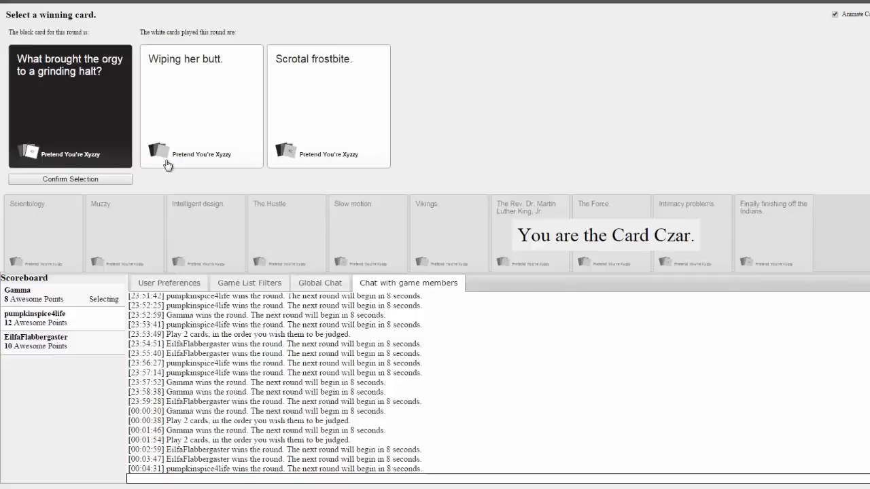
mouse_move(206, 103)
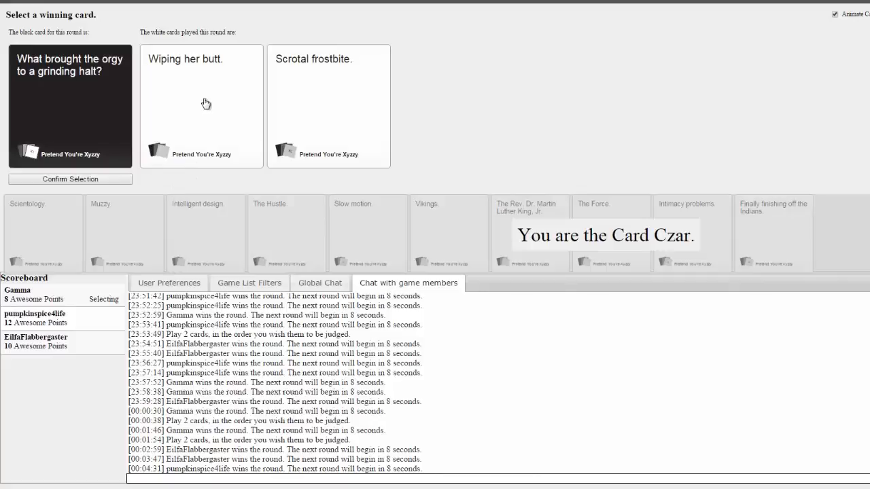
mouse_move(583, 127)
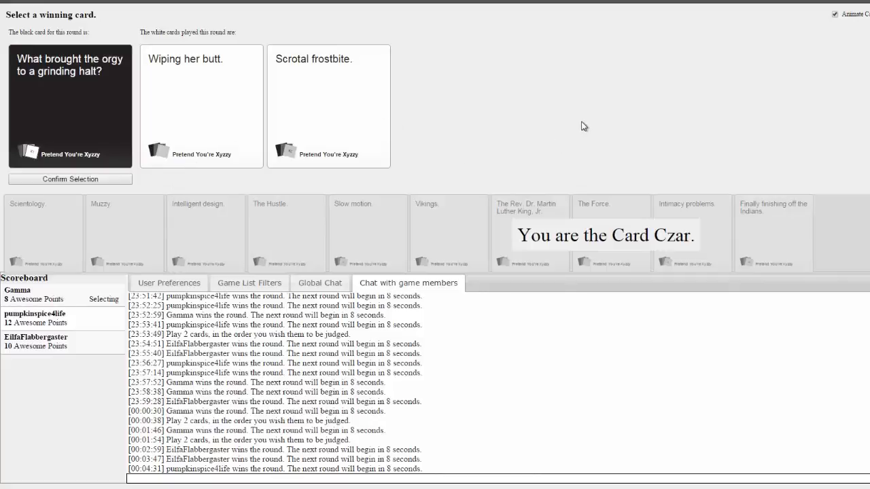
mouse_move(510, 132)
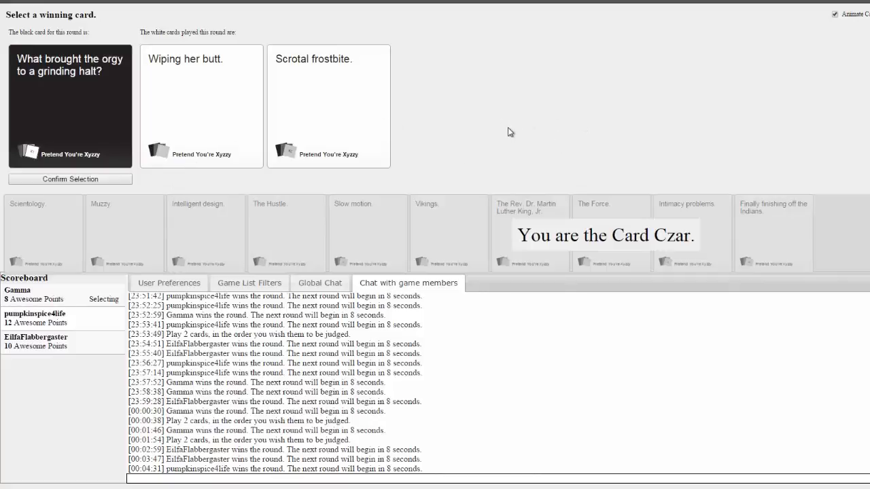
mouse_move(503, 121)
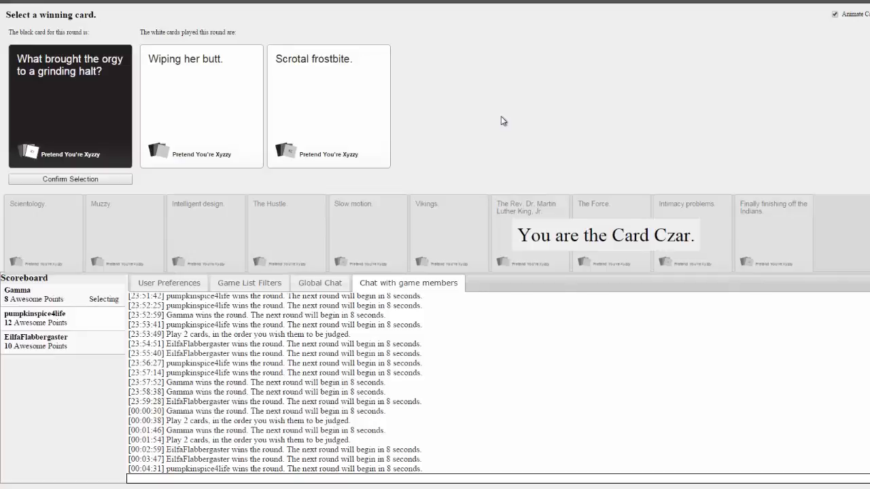
As Card Czar, award the round to the Scrotal frostbite. card
left_click(328, 105)
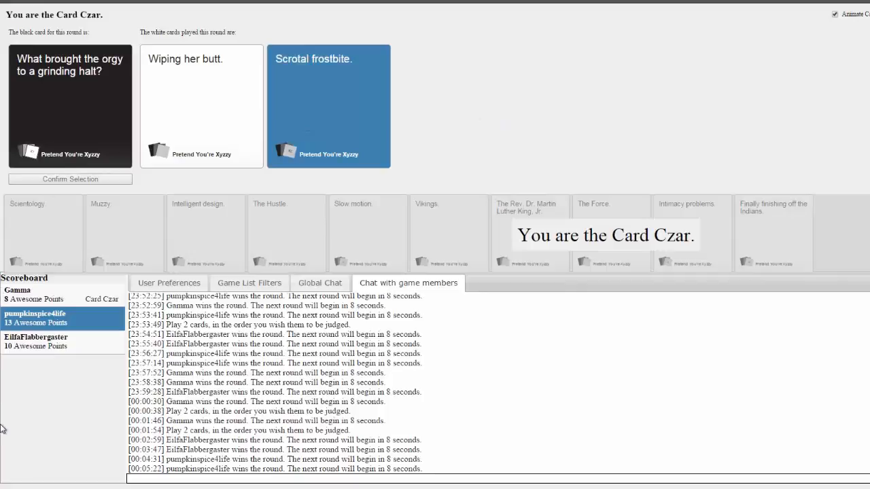
mouse_move(753, 123)
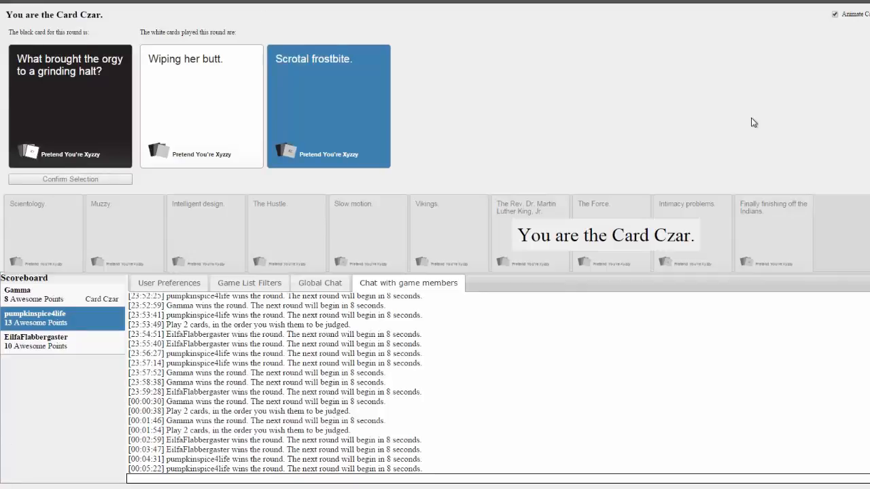
mouse_move(658, 274)
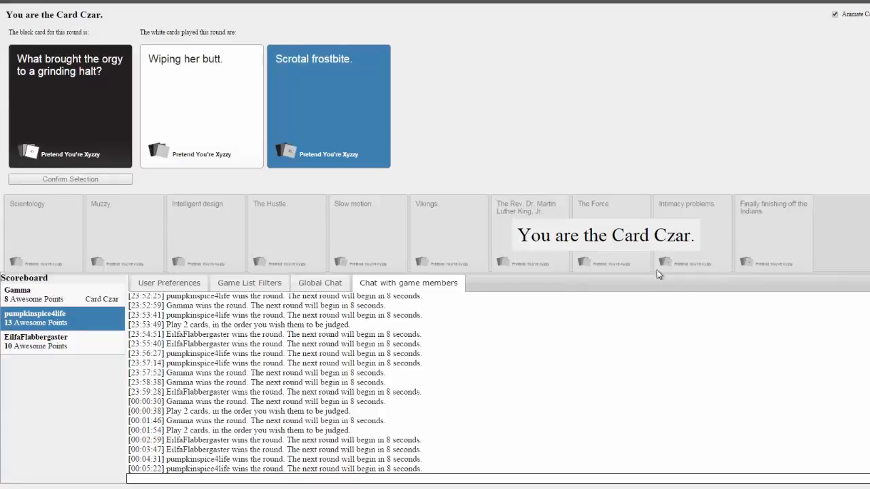
mouse_move(683, 134)
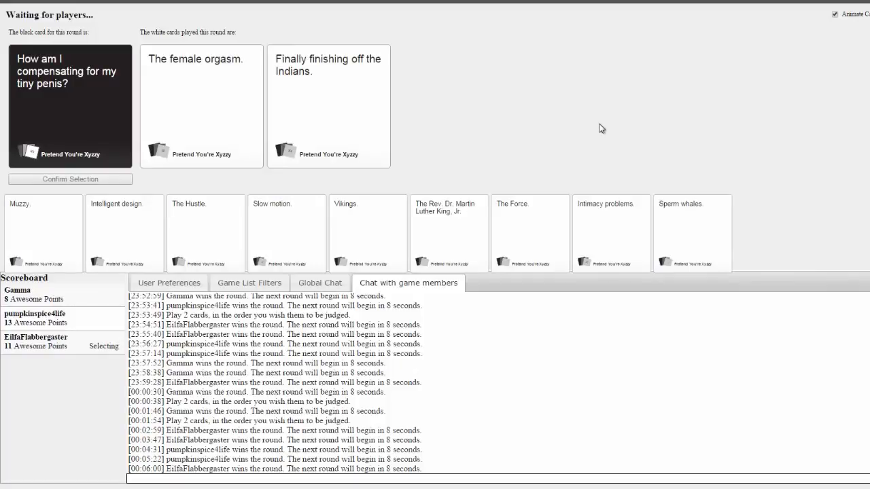
mouse_move(596, 123)
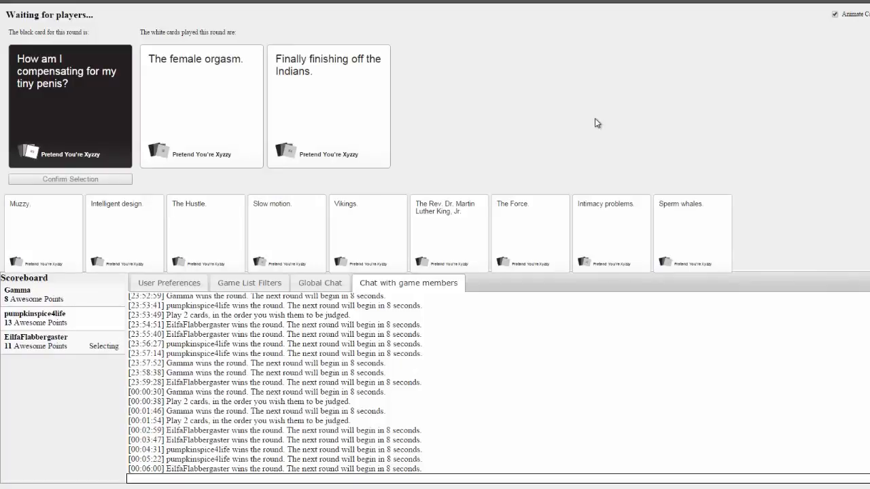
mouse_move(530, 119)
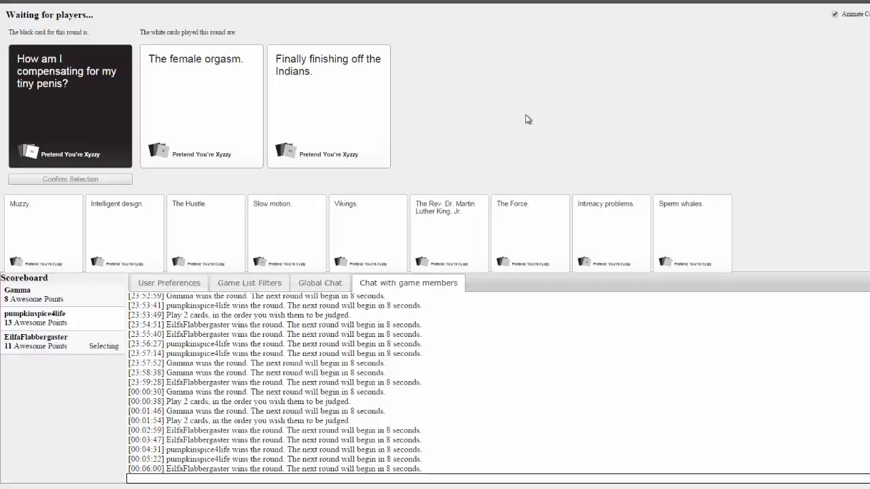
mouse_move(530, 113)
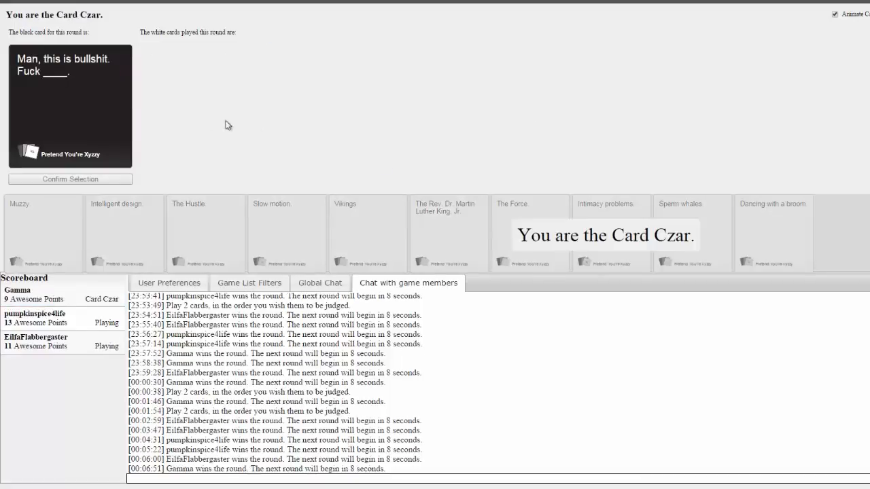
mouse_move(493, 169)
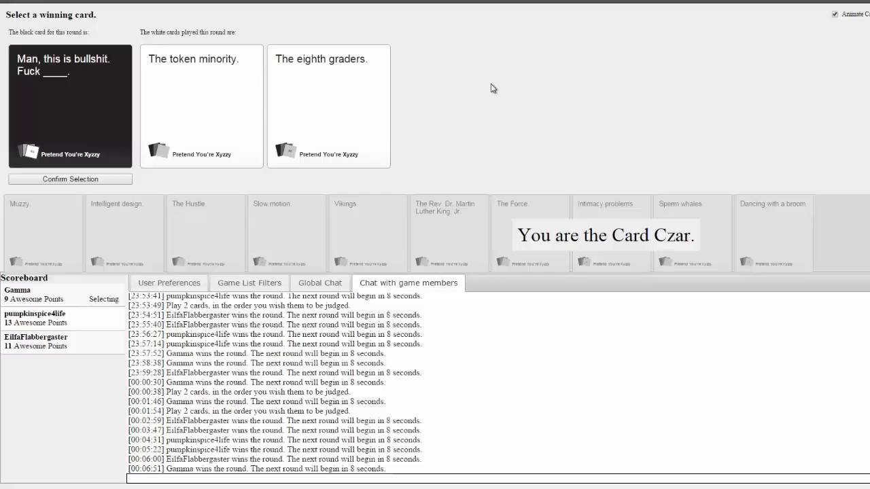
Crown The eighth graders. and then Balls. as winners, confirming each choice
left_click(328, 105)
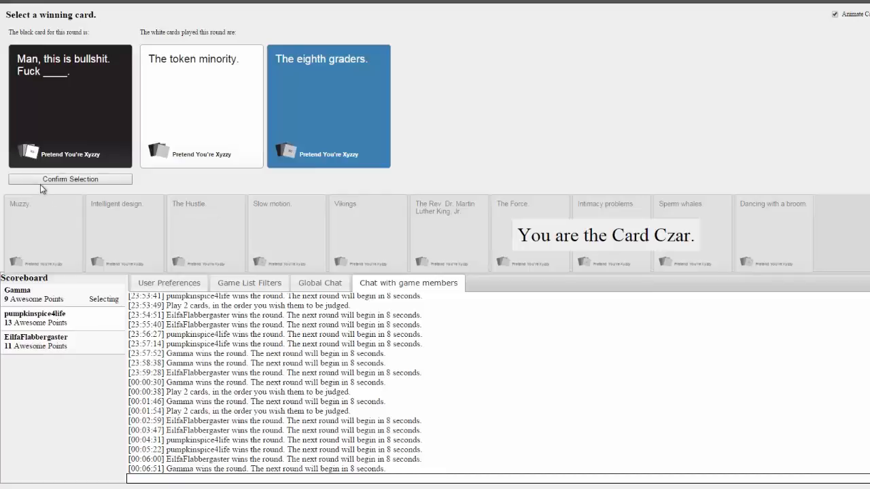
left_click(69, 178)
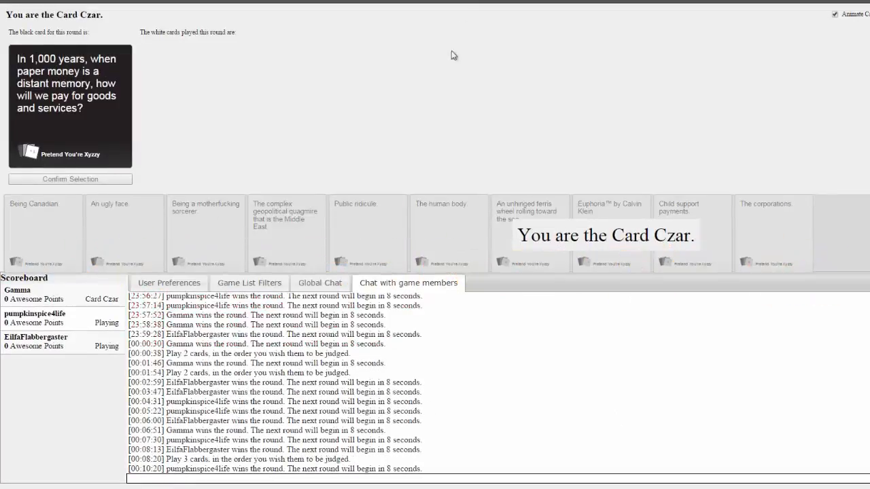
mouse_move(457, 108)
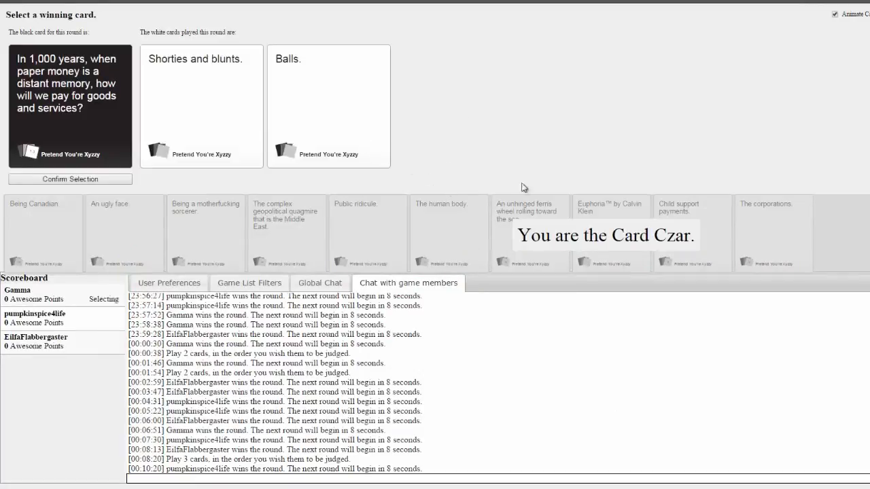
mouse_move(491, 157)
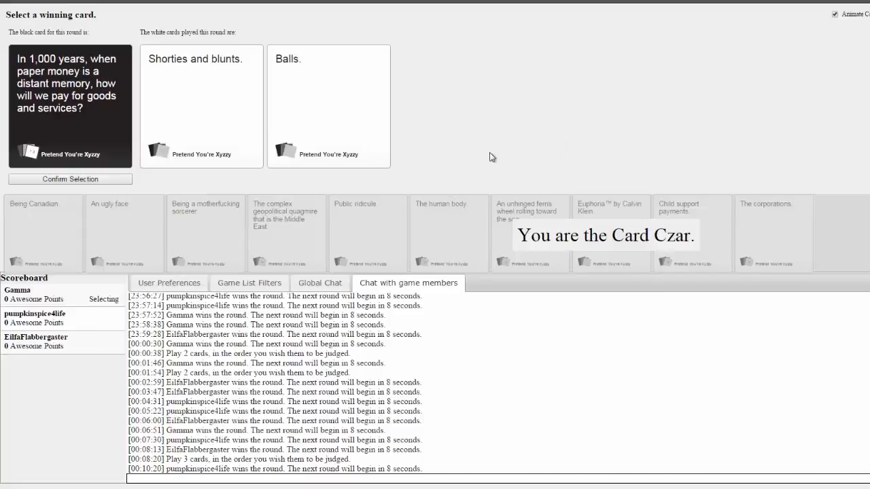
mouse_move(410, 167)
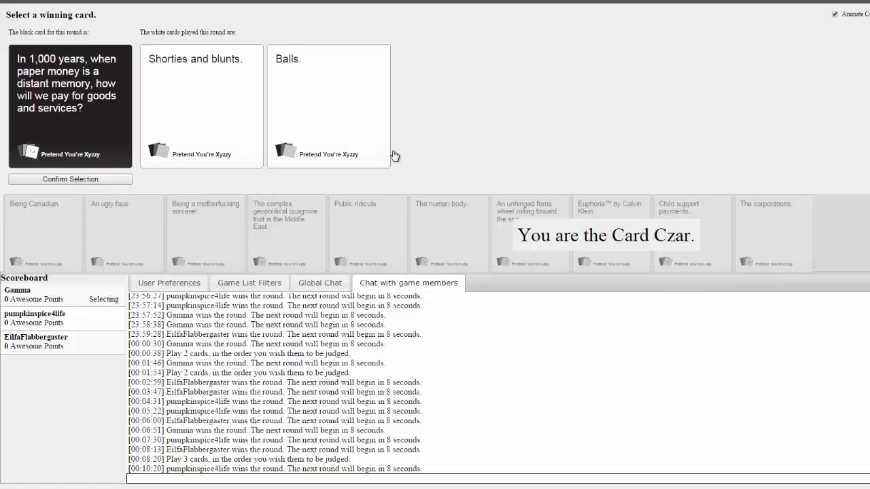
mouse_move(223, 135)
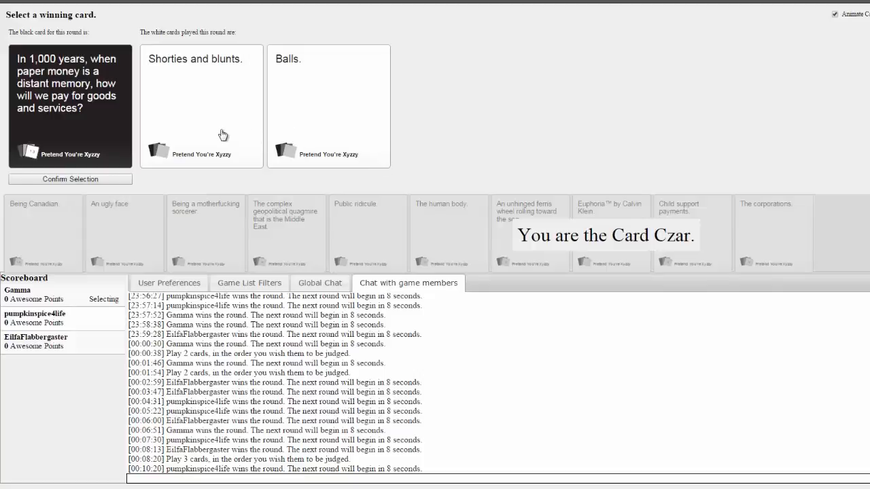
left_click(328, 105)
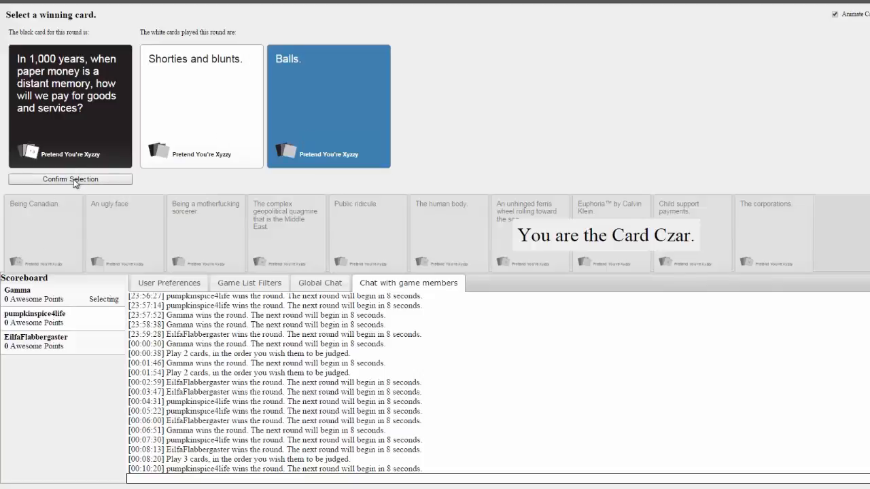
left_click(69, 179)
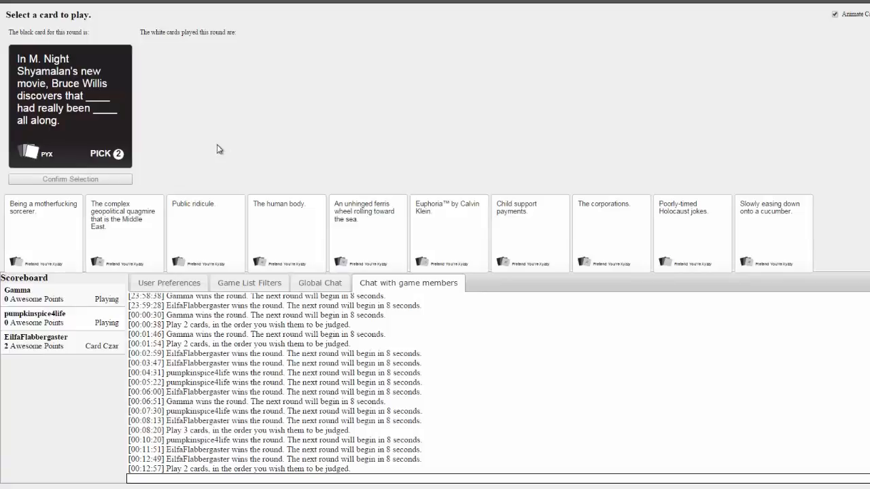
Play an answer card for the pick-two Shyamalan prompt
left_click(43, 231)
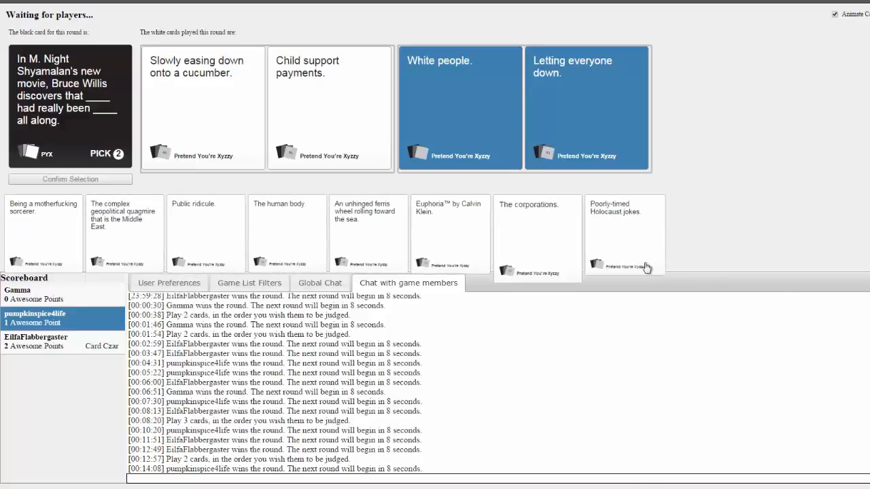
mouse_move(729, 343)
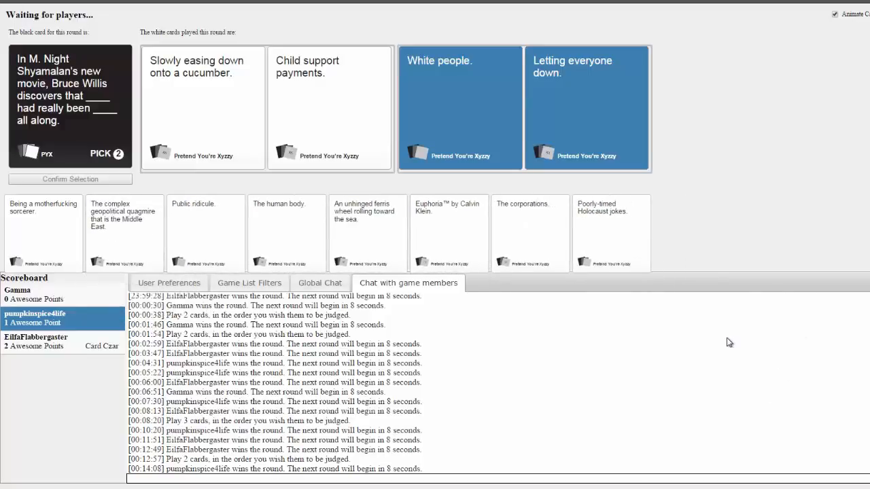
mouse_move(757, 283)
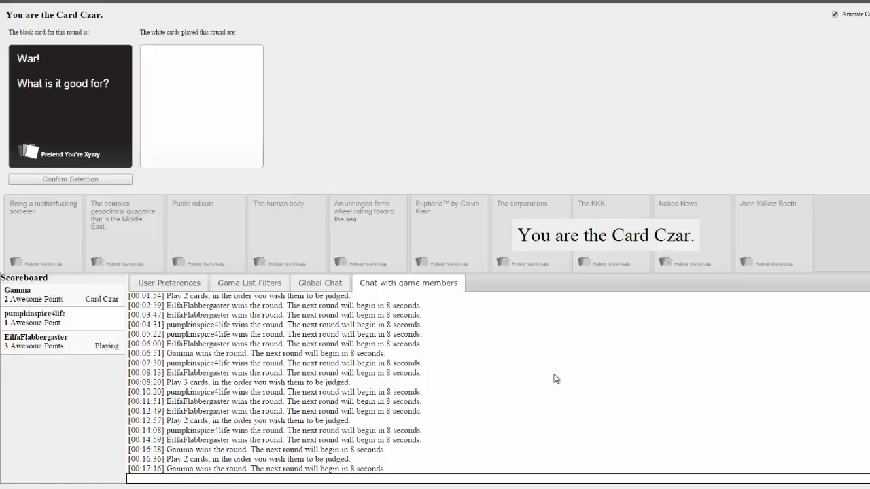
mouse_move(477, 331)
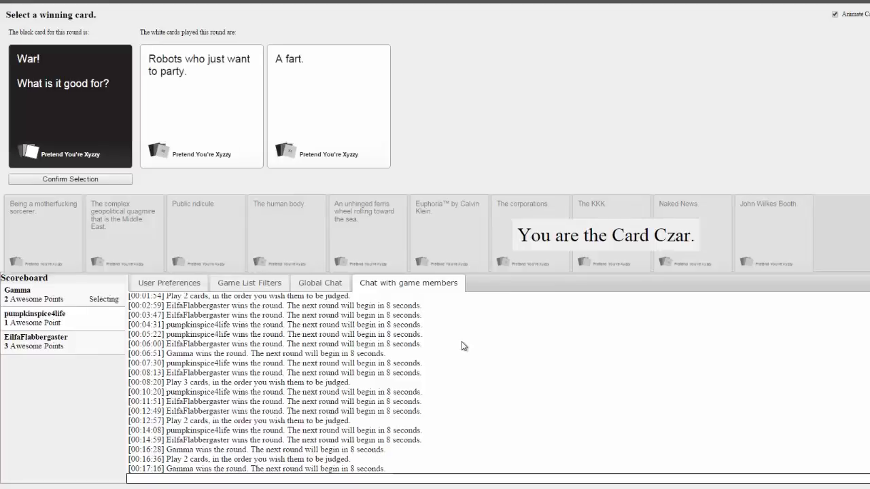
mouse_move(423, 193)
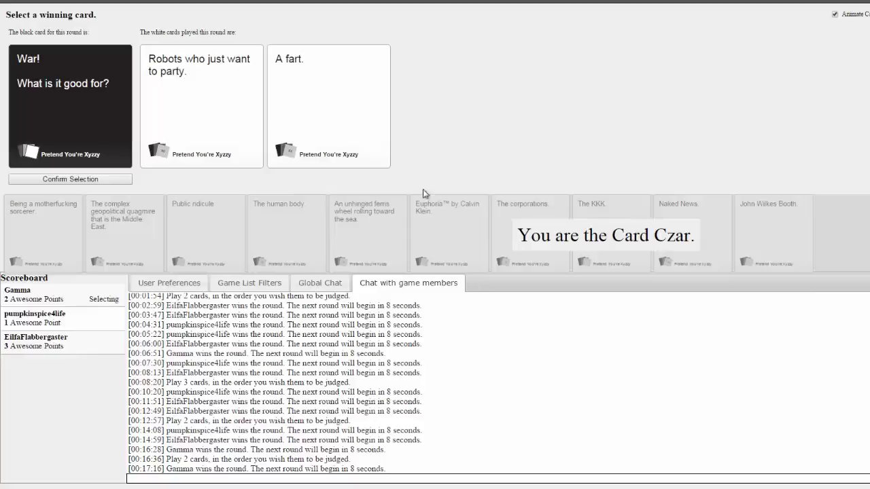
mouse_move(299, 104)
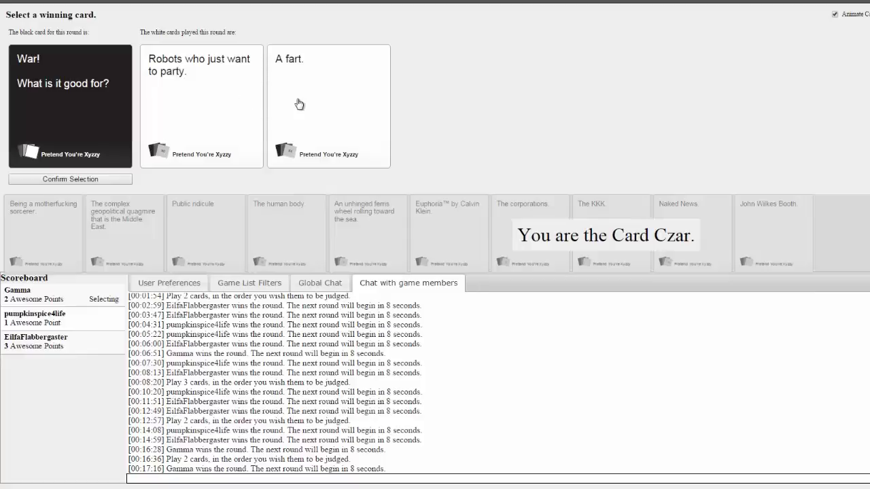
mouse_move(292, 91)
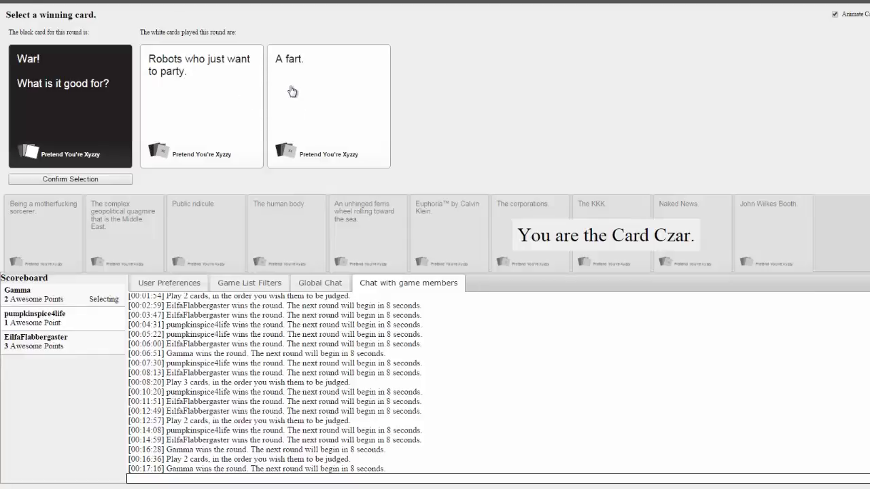
mouse_move(360, 190)
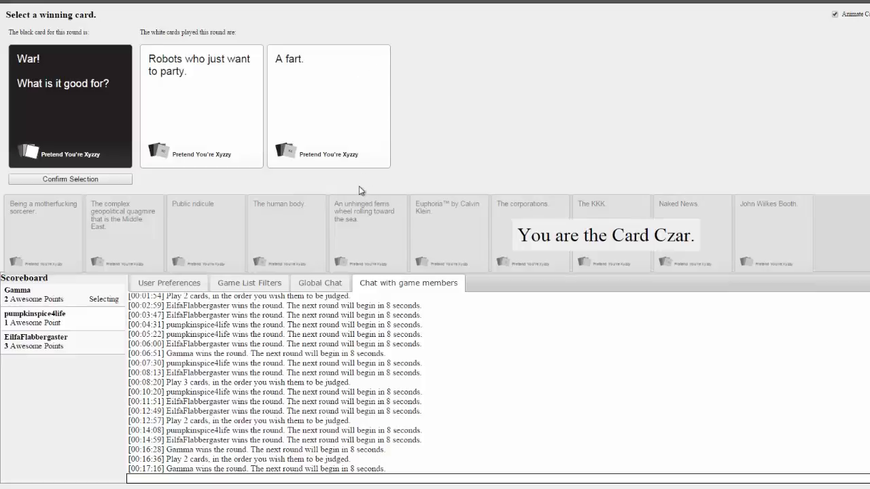
mouse_move(346, 157)
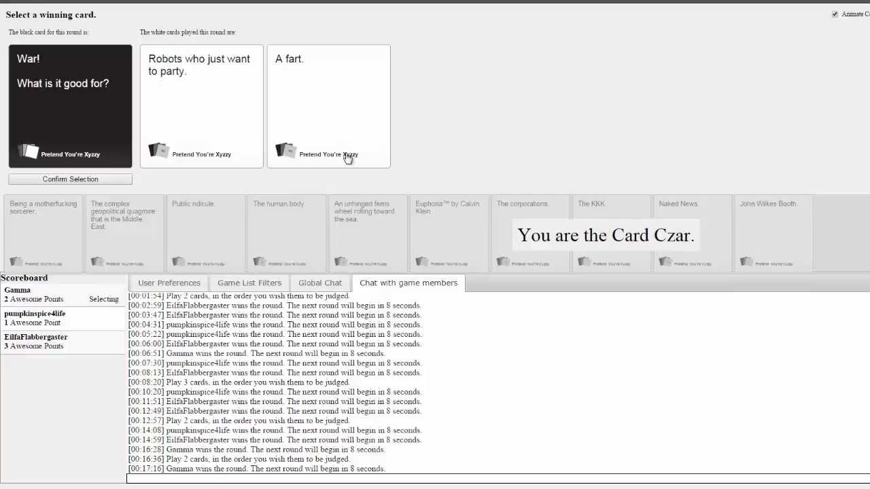
mouse_move(347, 139)
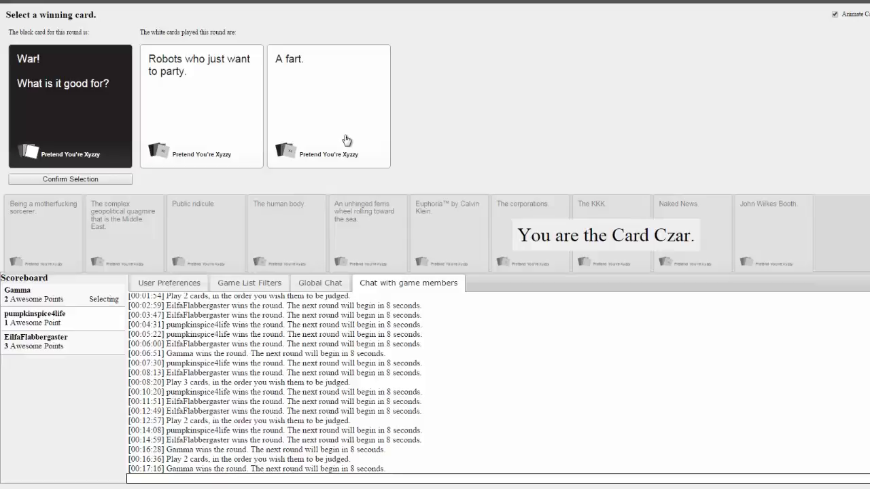
Choose A fart. as the winner of the War! What is it good for? round
left_click(329, 106)
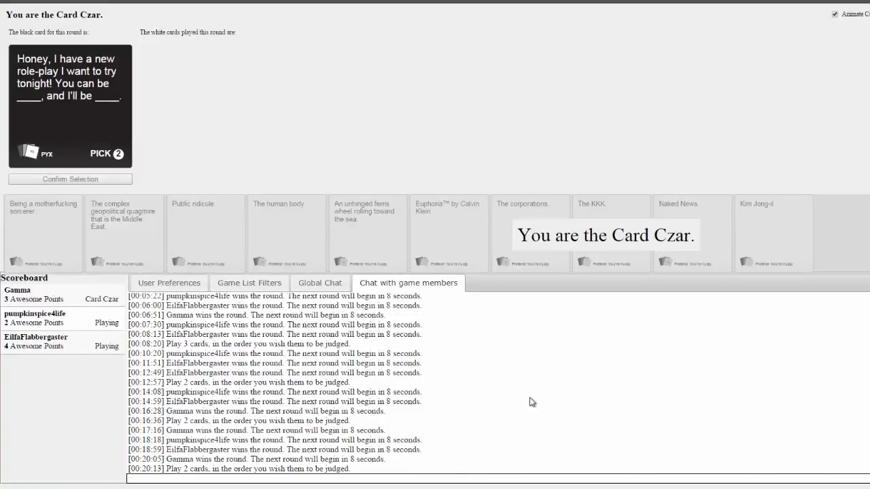
mouse_move(544, 372)
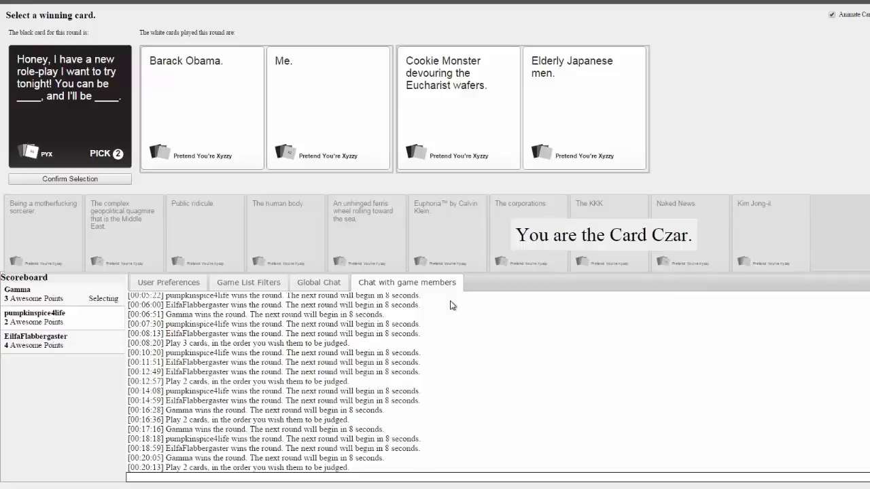
Select and confirm the Barack Obama./Me. pair as the role-play winner
left_click(202, 107)
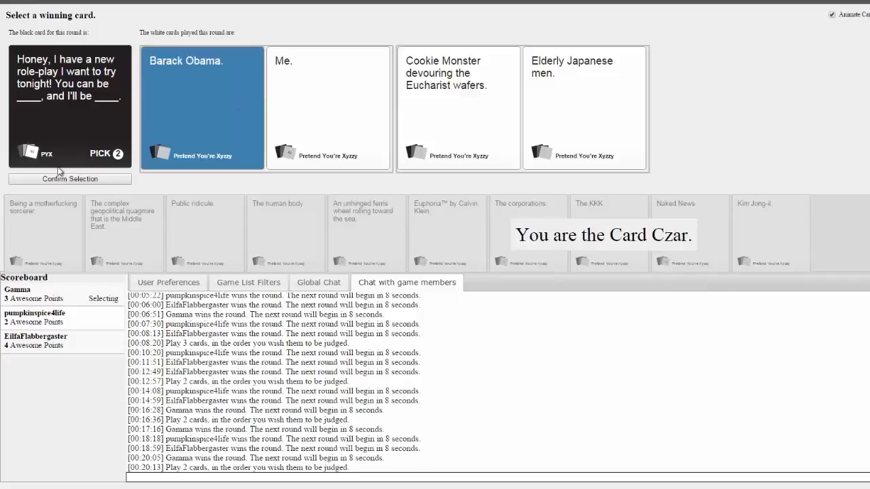
left_click(329, 108)
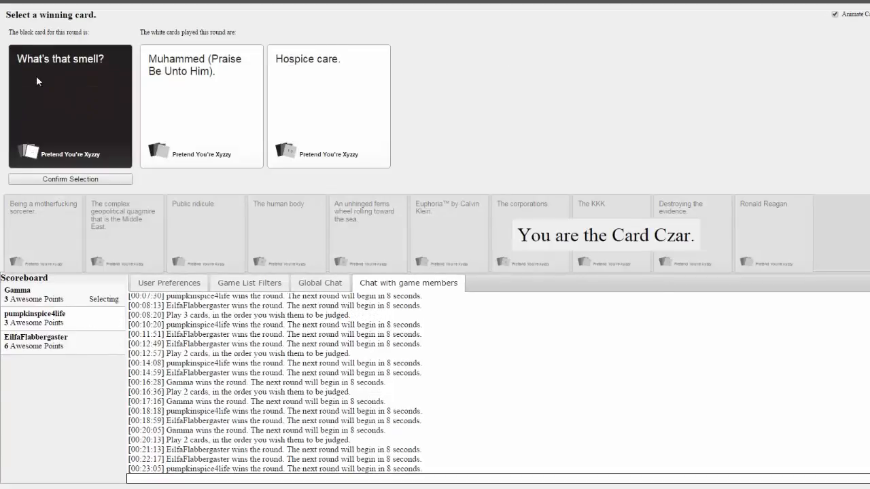
mouse_move(356, 111)
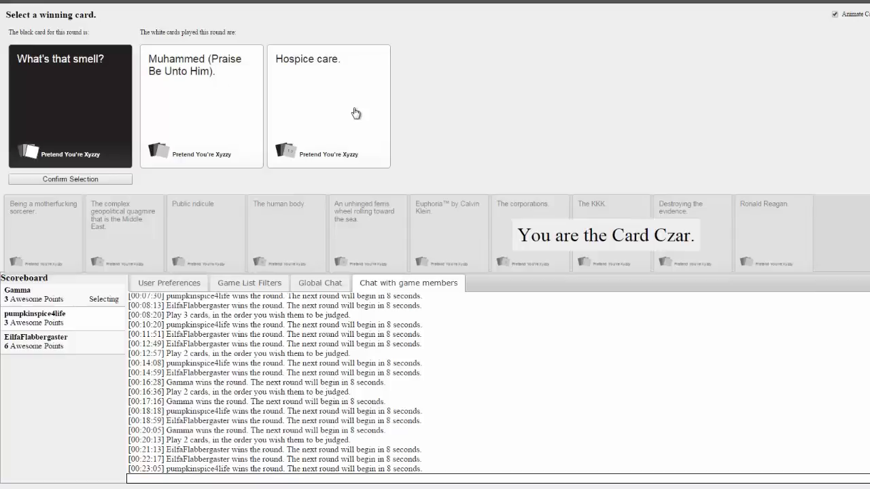
mouse_move(494, 60)
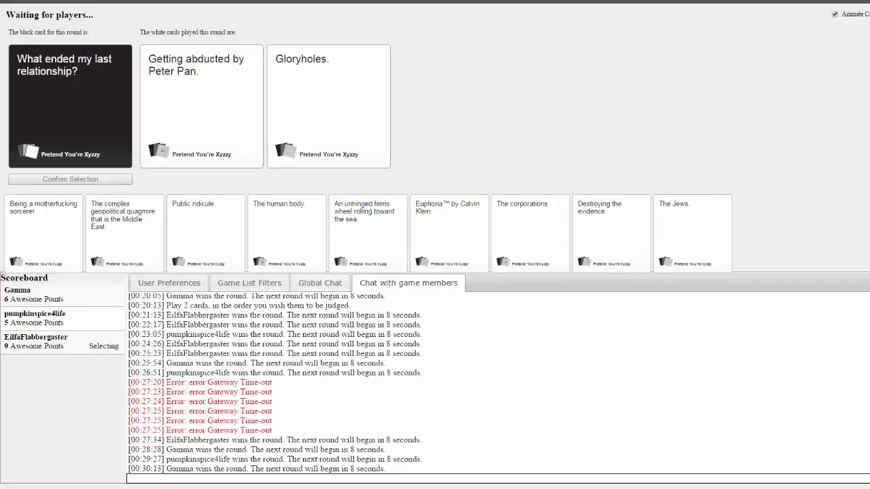
Submit white cards in two rounds judged by another Card Czar
left_click(329, 106)
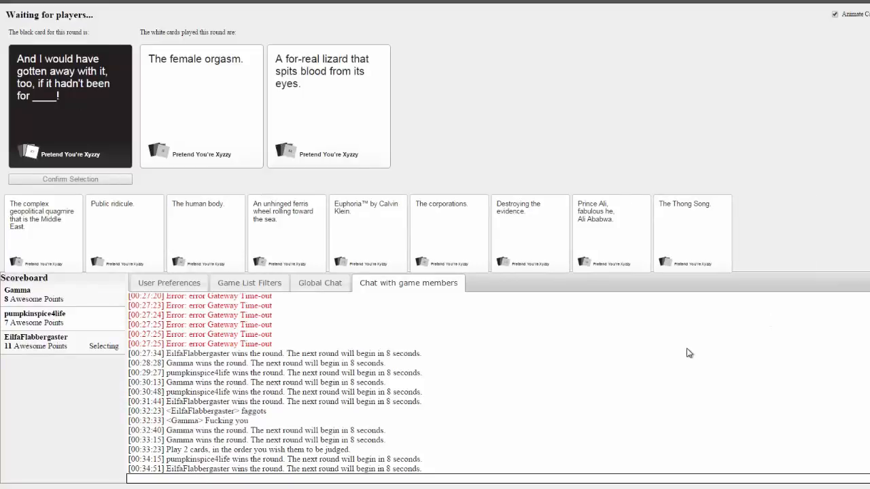
mouse_move(687, 352)
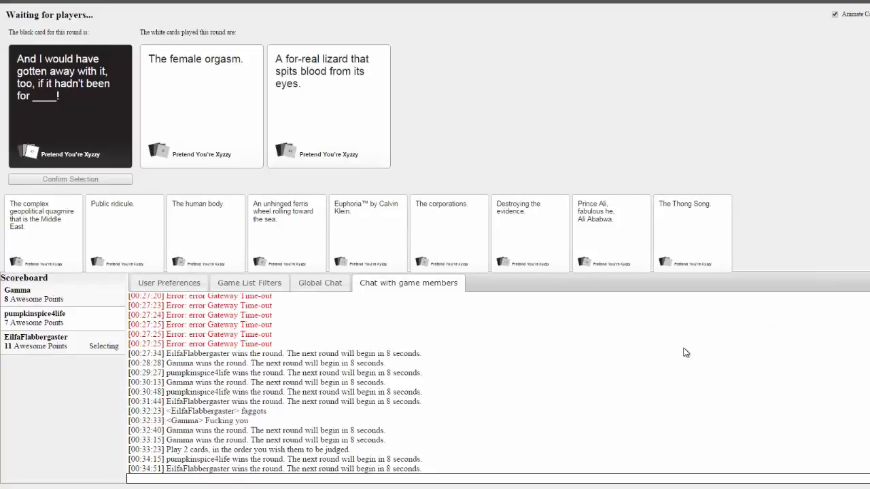
mouse_move(314, 22)
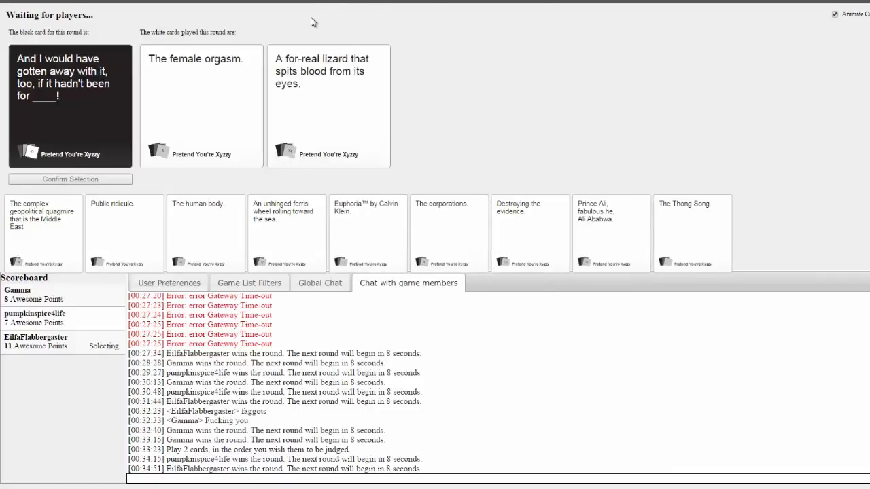
left_click(328, 106)
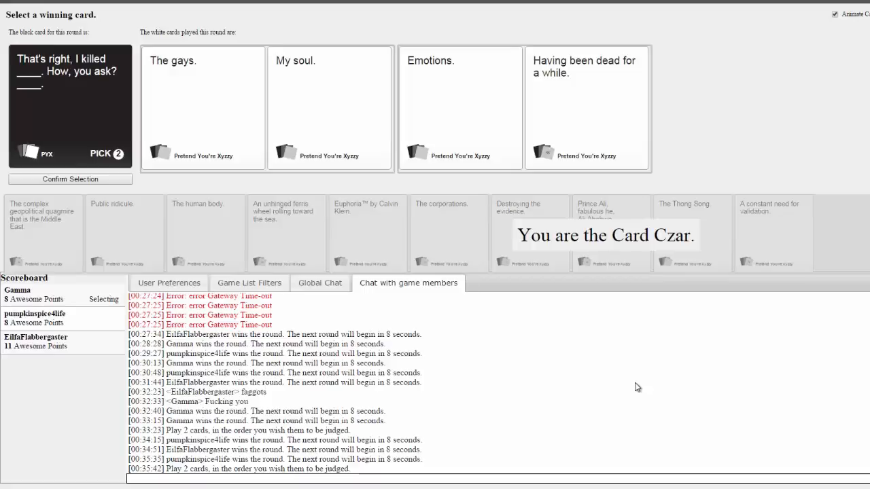
Select the winning answer pair for the pick-two murder card
left_click(586, 109)
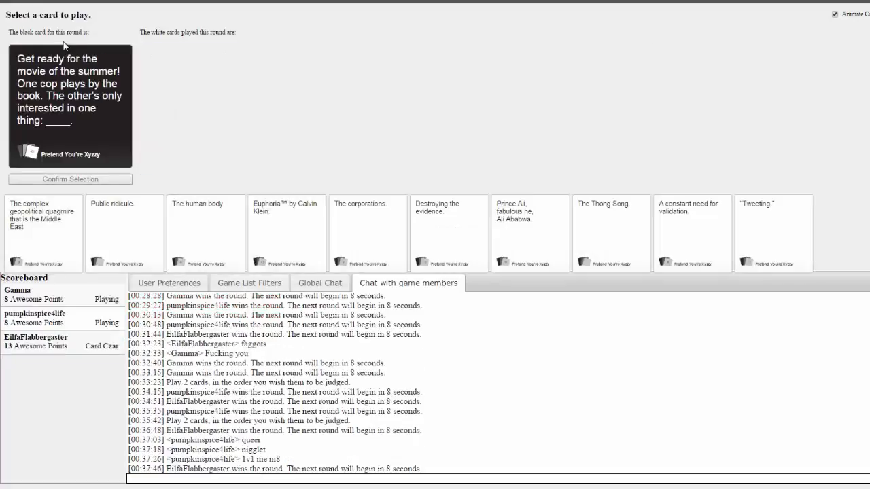
mouse_move(180, 41)
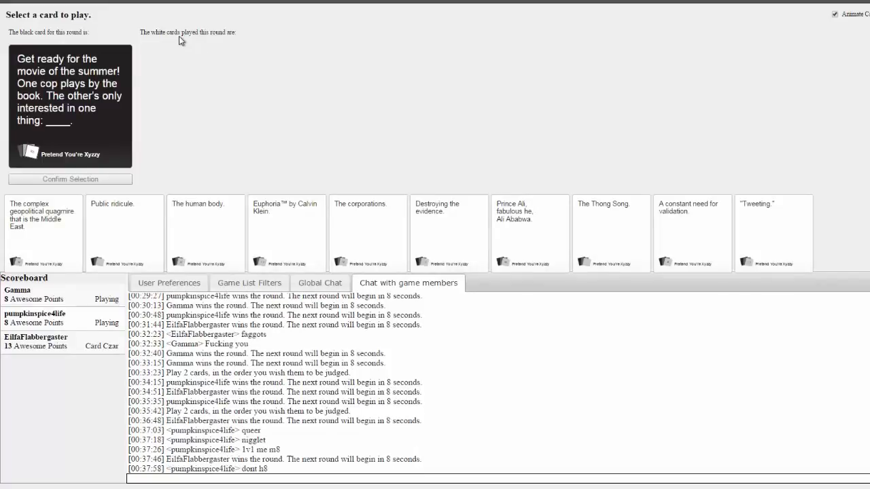
Play Tweeting. for the summer-movie cop card, then submit answers in later rounds
left_click(772, 233)
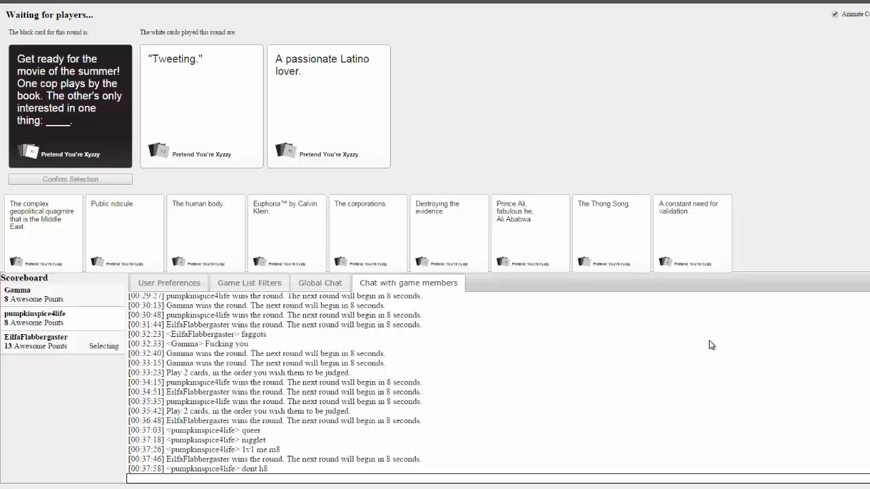
left_click(328, 102)
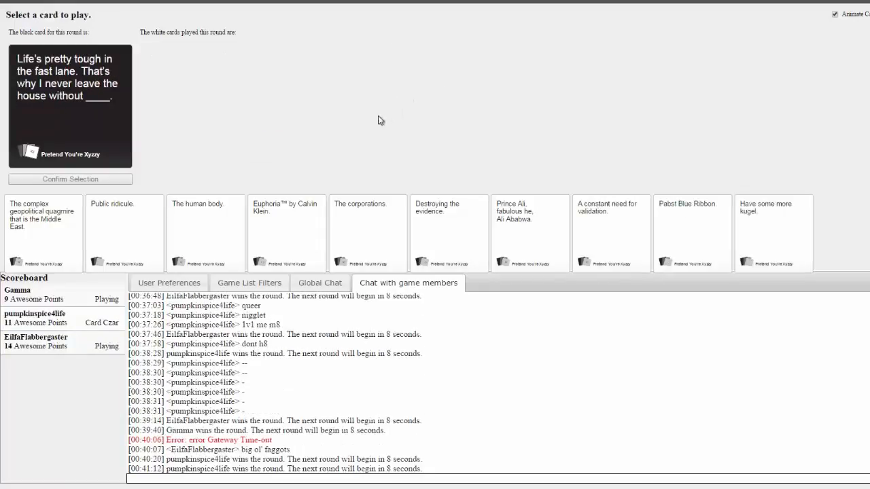
mouse_move(288, 142)
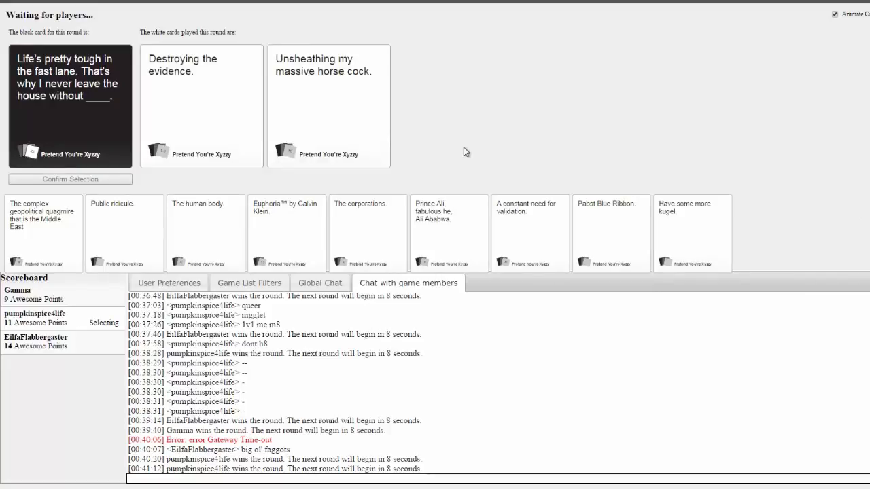
left_click(328, 106)
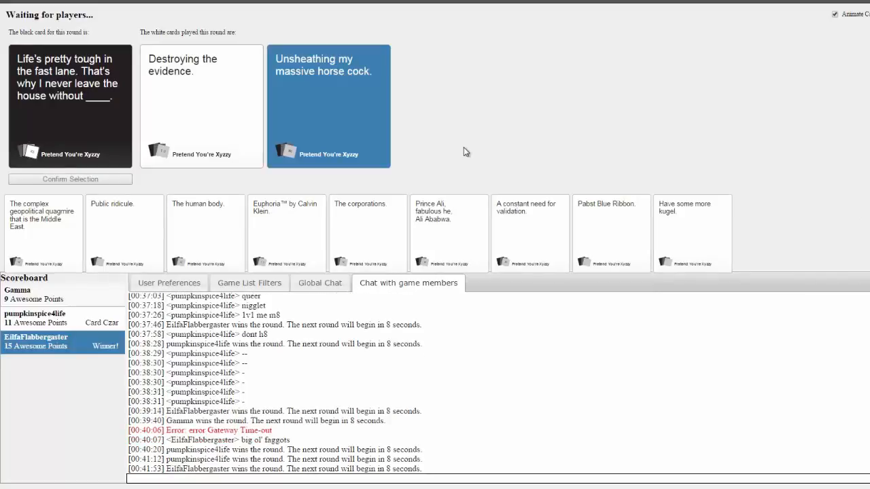